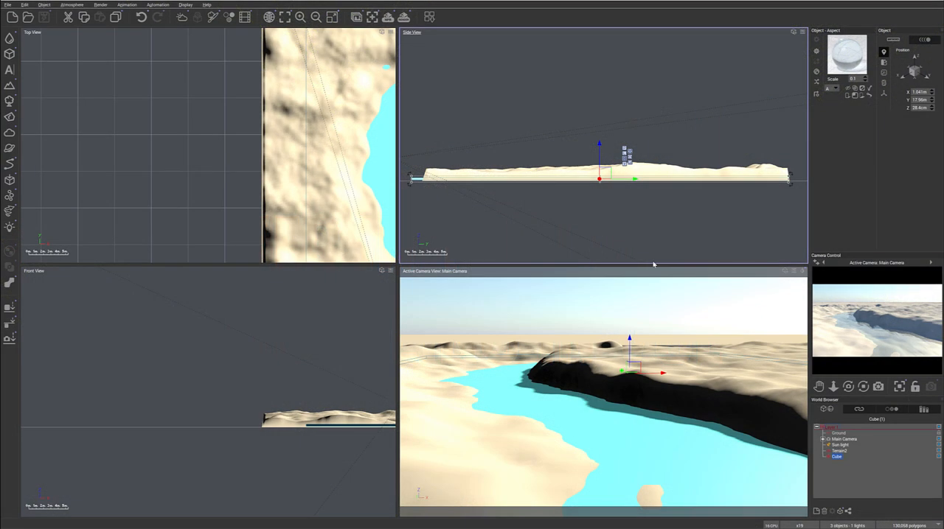
pyautogui.moveTo(868, 447)
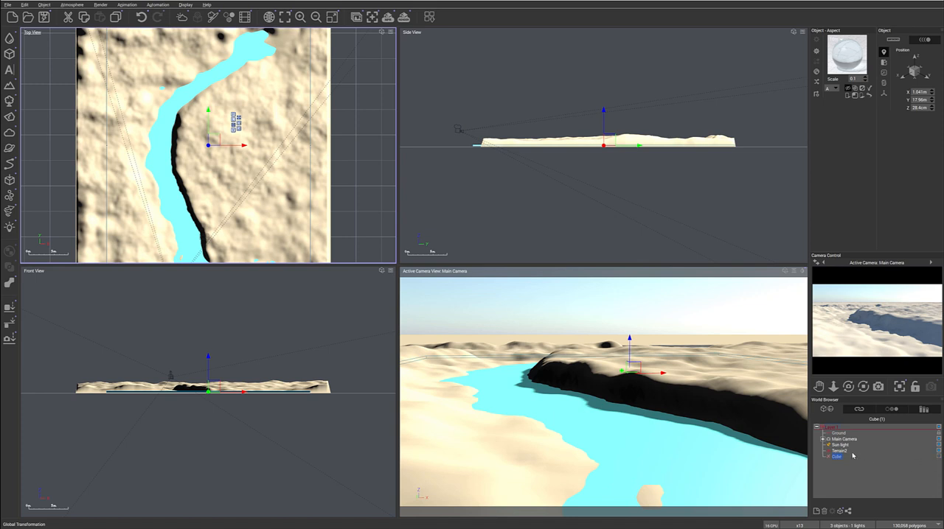
# - Toggle off the water Cube's visibility in the World Browser
pyautogui.click(839, 451)
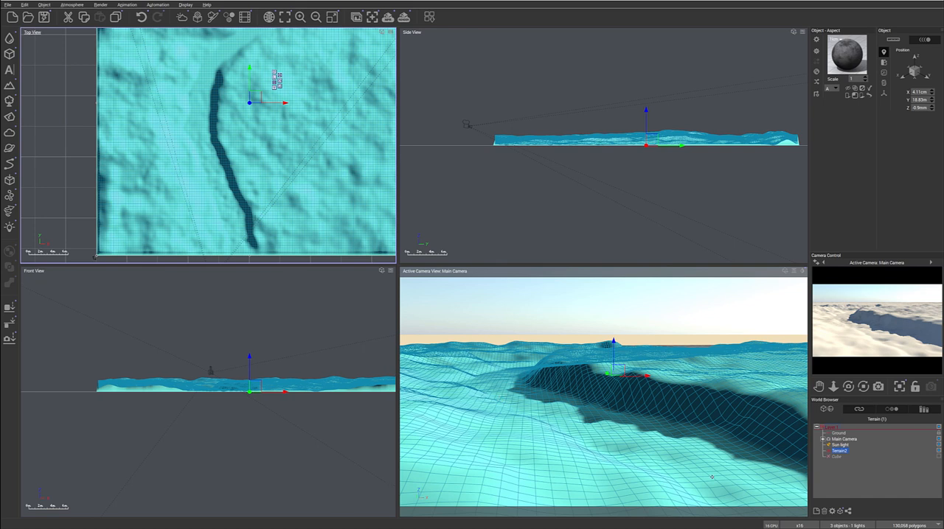
pyautogui.moveTo(616, 402)
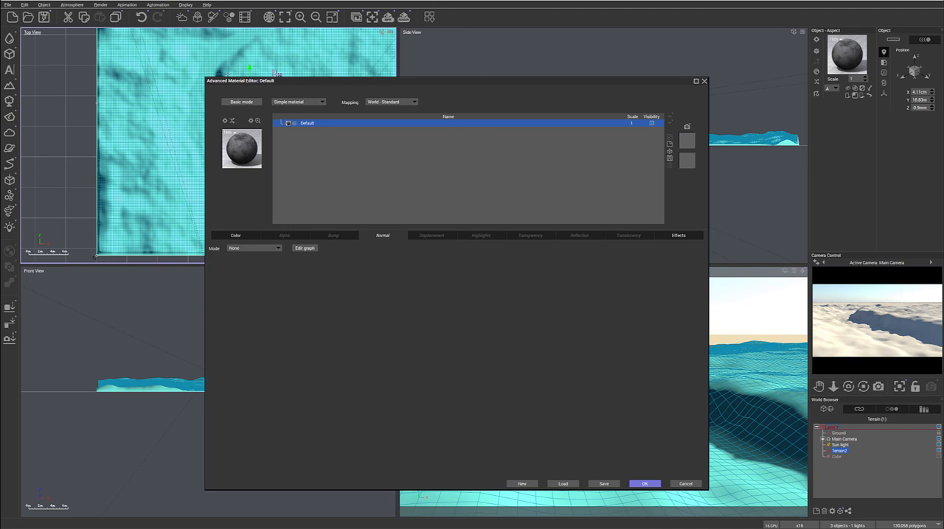
# - Return the terrain material to the full Advanced Material Editor and show its Color settings
pyautogui.click(242, 102)
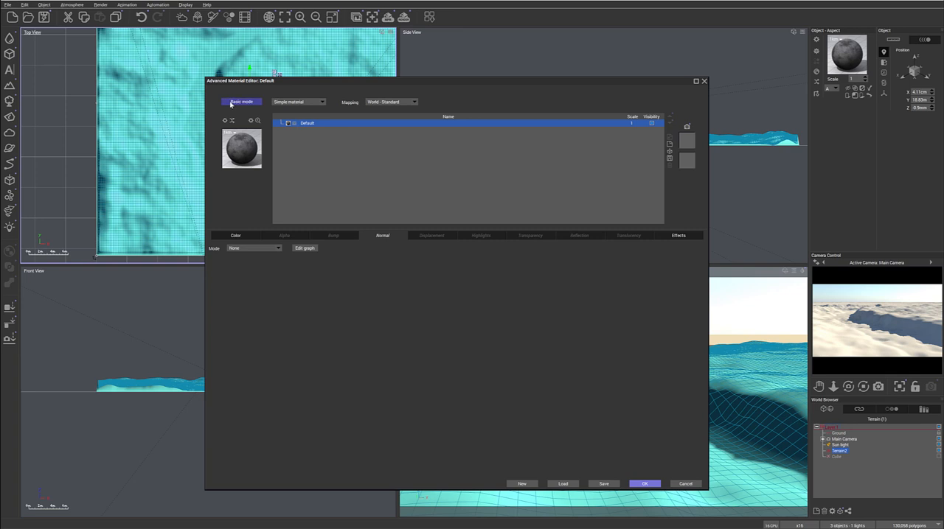
pyautogui.click(241, 101)
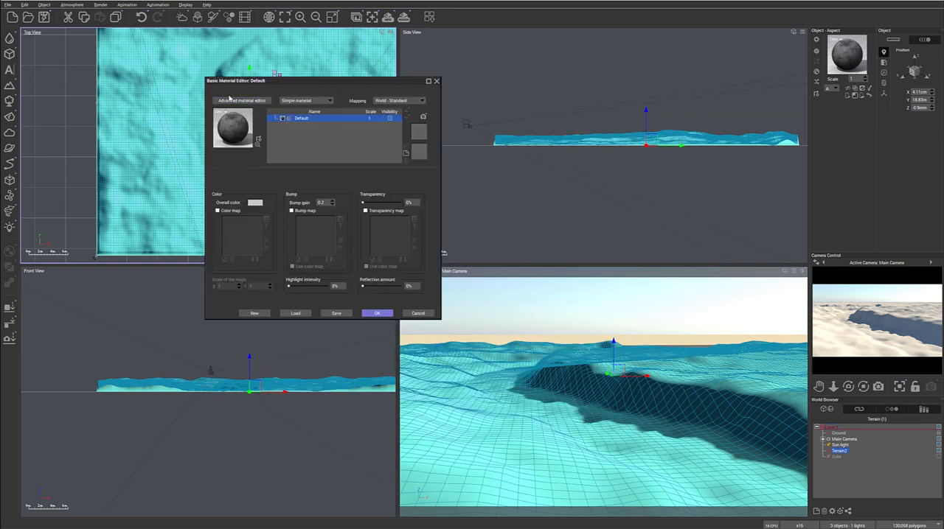
pyautogui.click(376, 313)
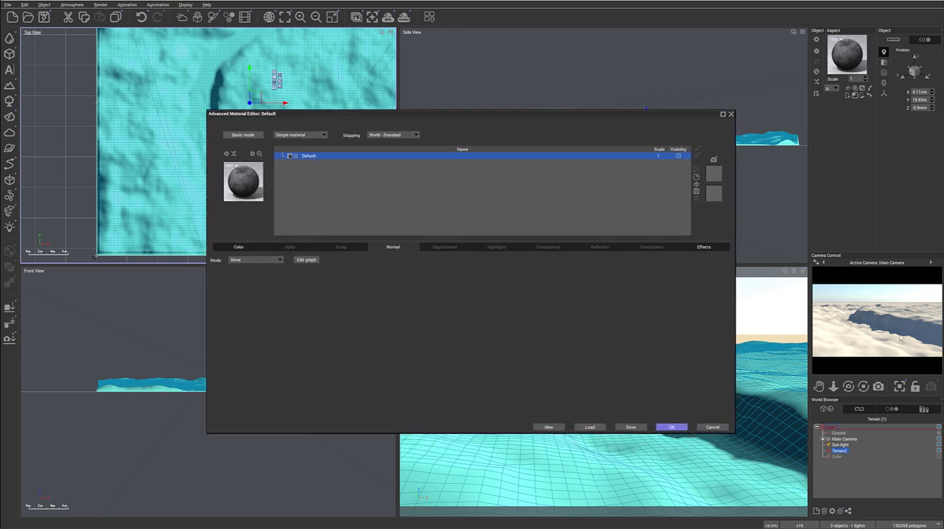
pyautogui.click(238, 247)
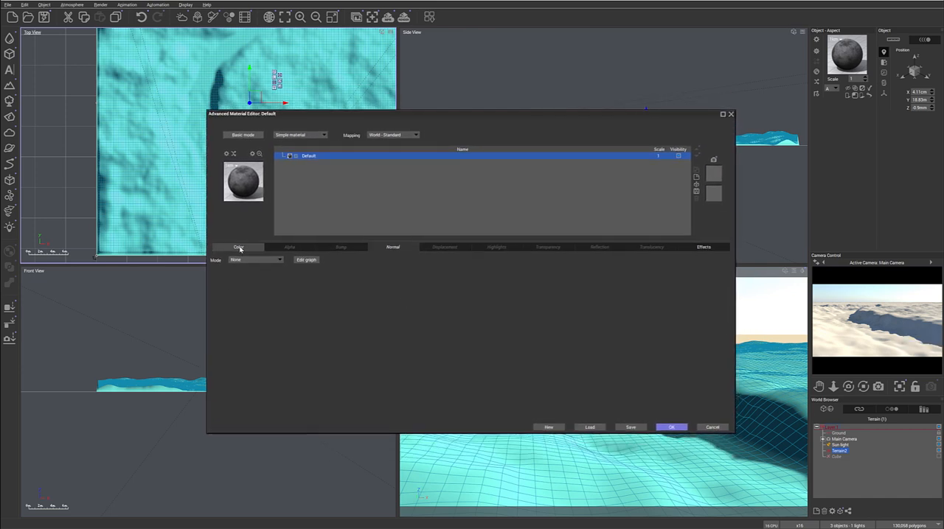
pyautogui.click(255, 259)
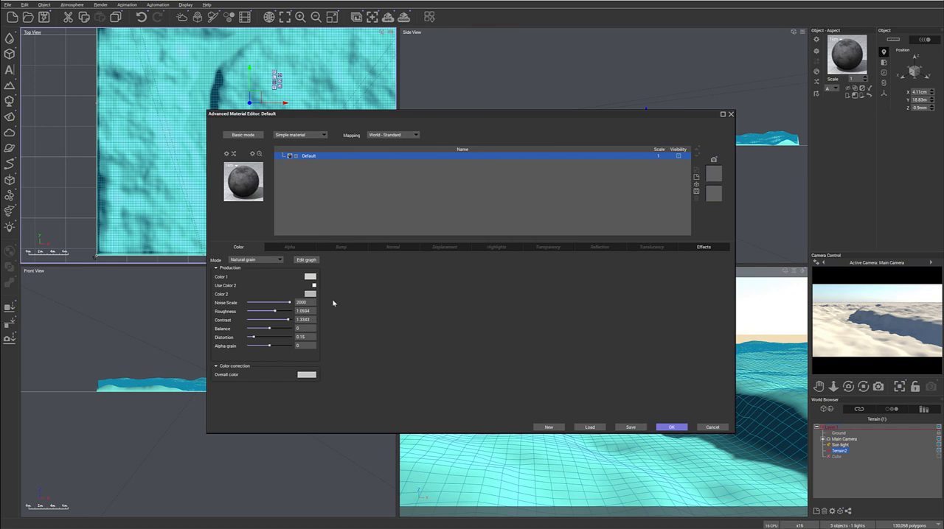
# - Set natural grain colours to dark brown and tan, enable Use Color 2, and apply
pyautogui.click(310, 277)
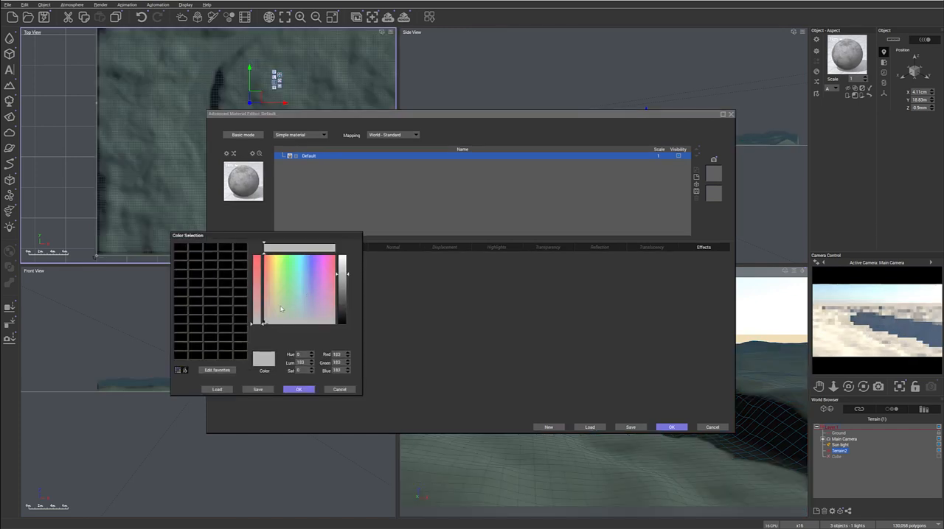
pyautogui.click(271, 297)
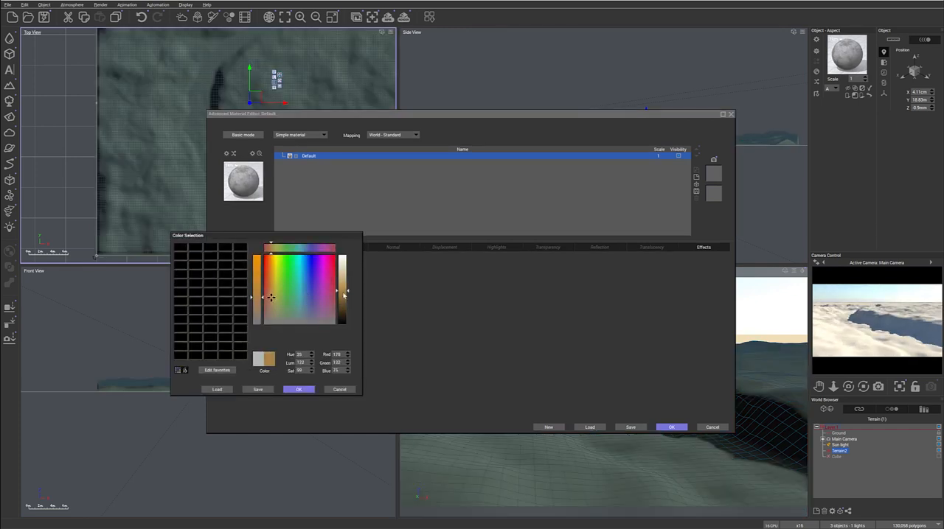
pyautogui.click(299, 390)
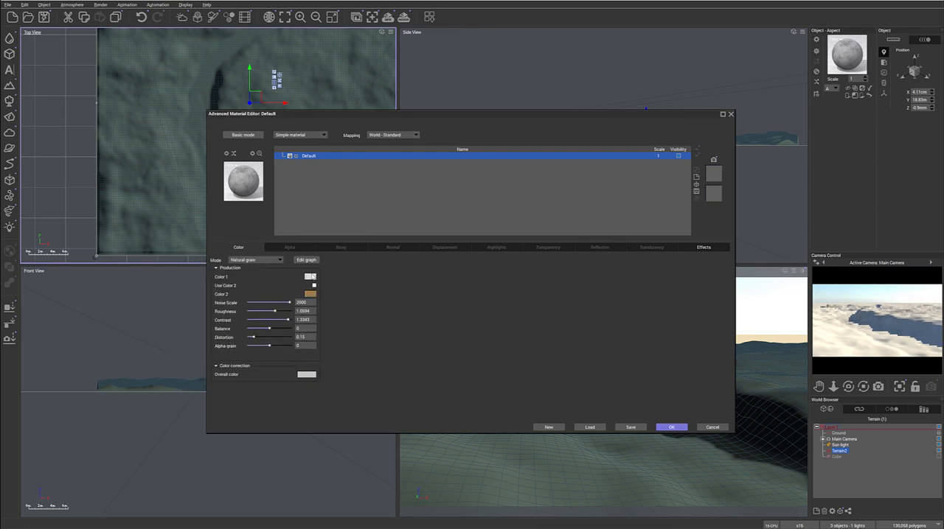
pyautogui.click(309, 277)
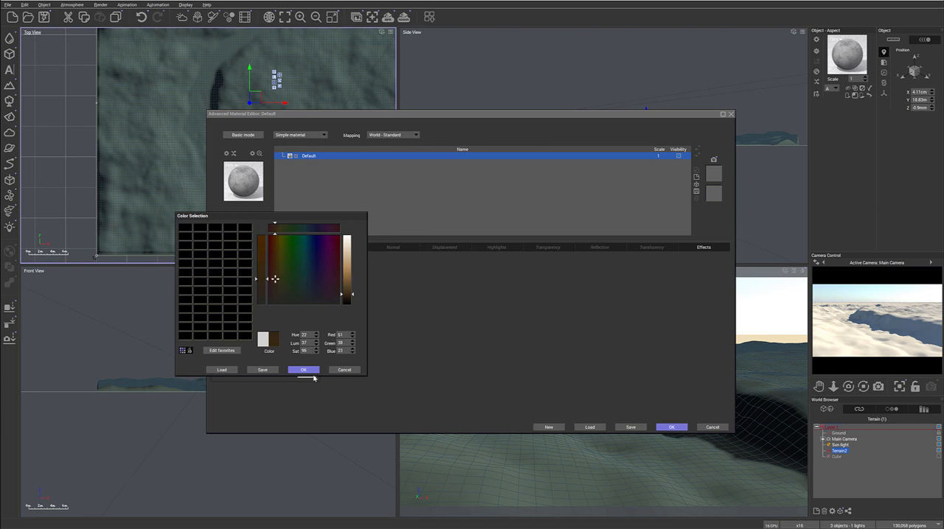
pyautogui.click(303, 369)
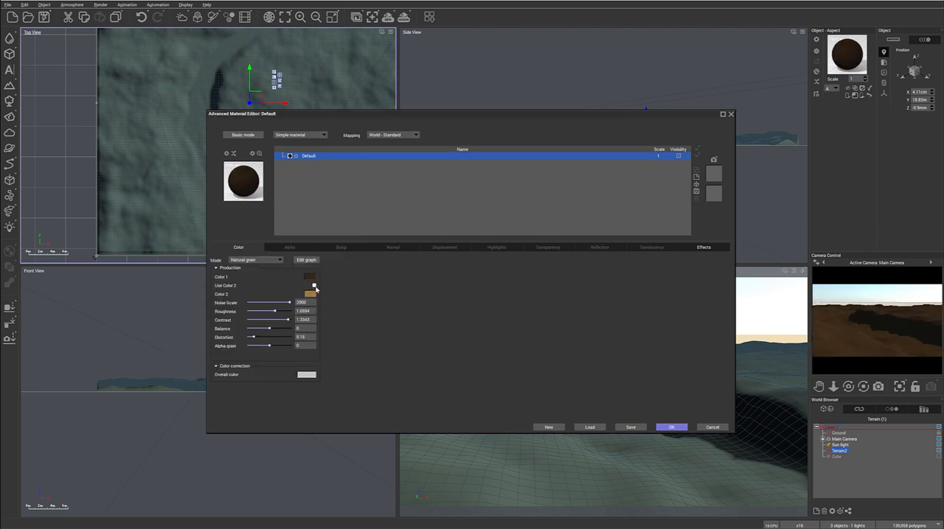
pyautogui.click(313, 286)
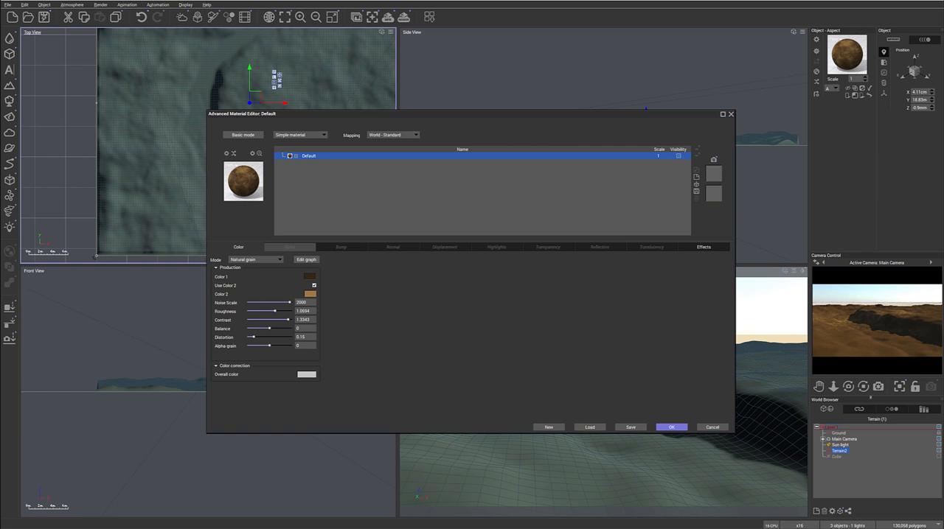
pyautogui.moveTo(848, 324)
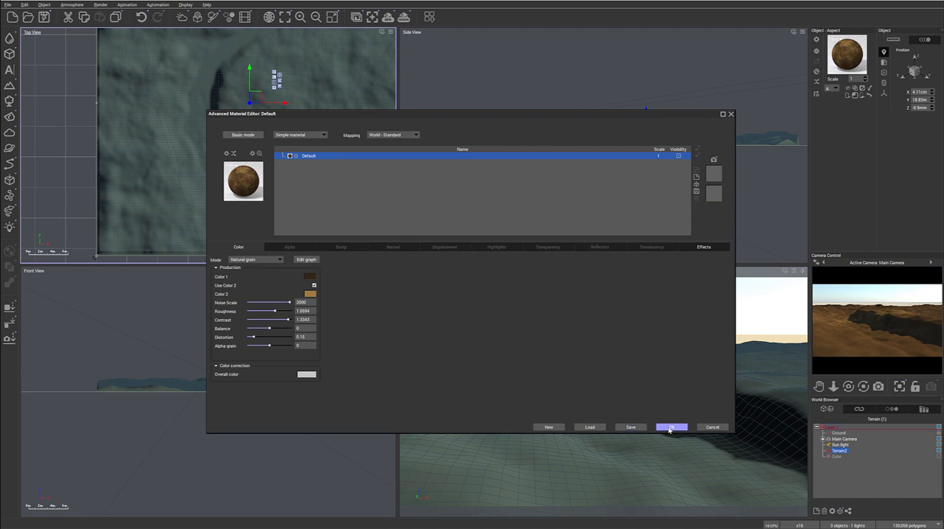
pyautogui.click(670, 427)
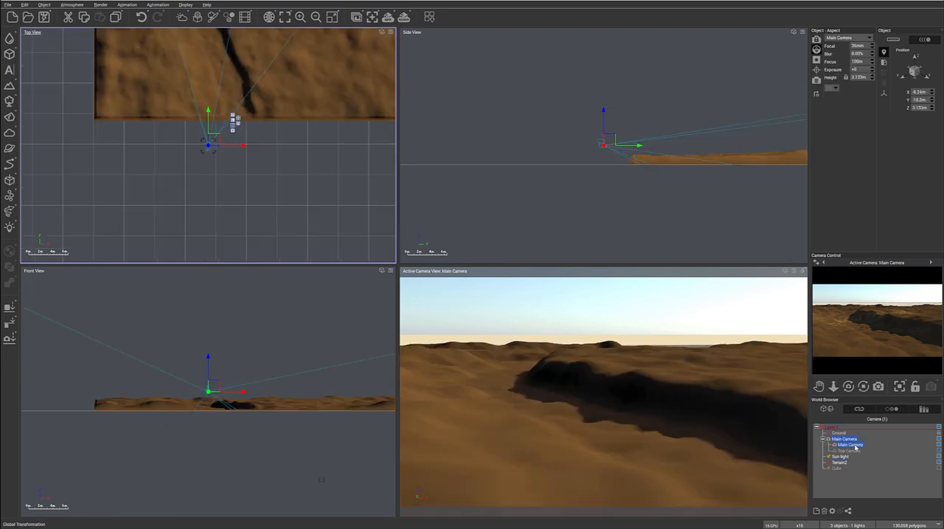
# - Store the current view as a new main camera and close its Advanced Camera Options
pyautogui.rightClick(848, 445)
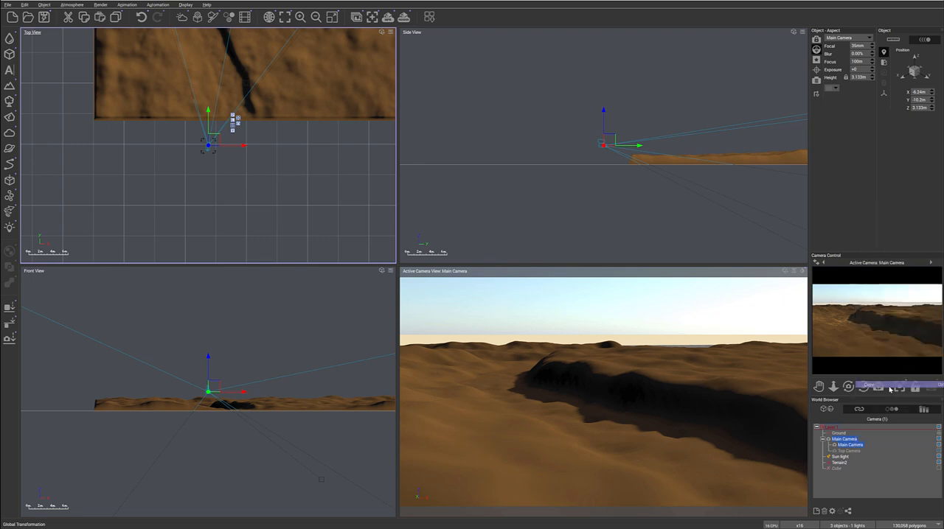
pyautogui.rightClick(844, 444)
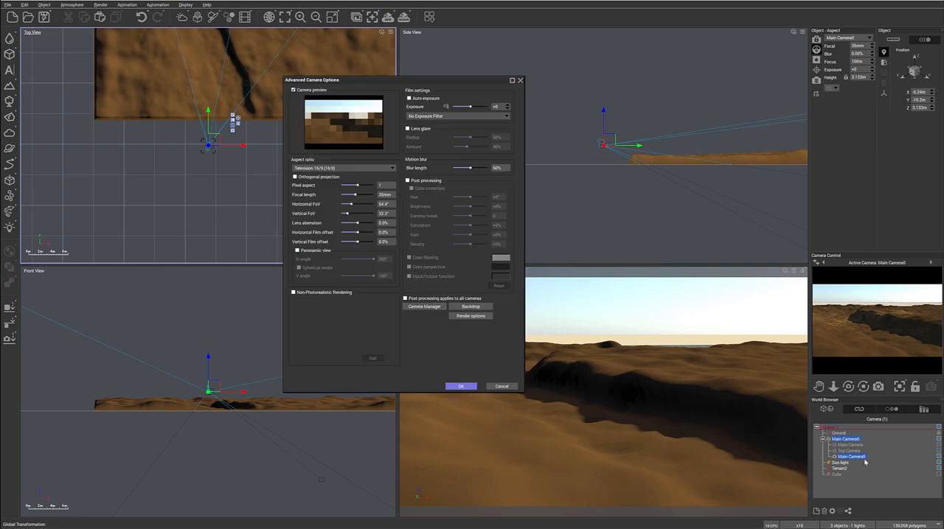
pyautogui.click(460, 385)
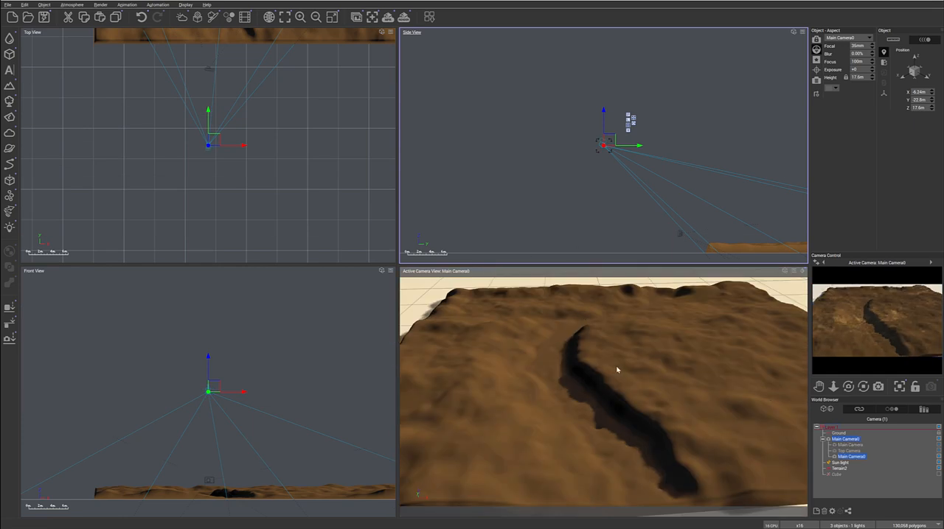
pyautogui.moveTo(645, 361)
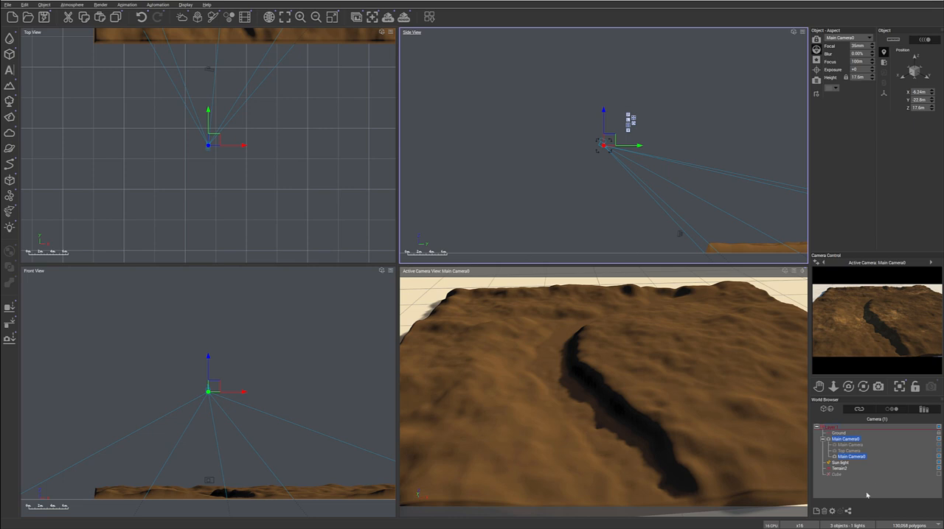
pyautogui.click(839, 468)
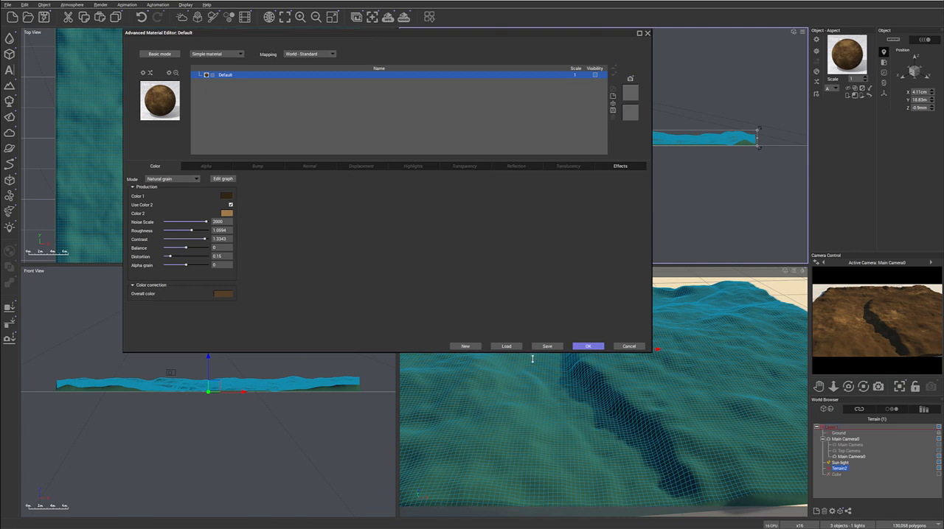
pyautogui.moveTo(544, 405)
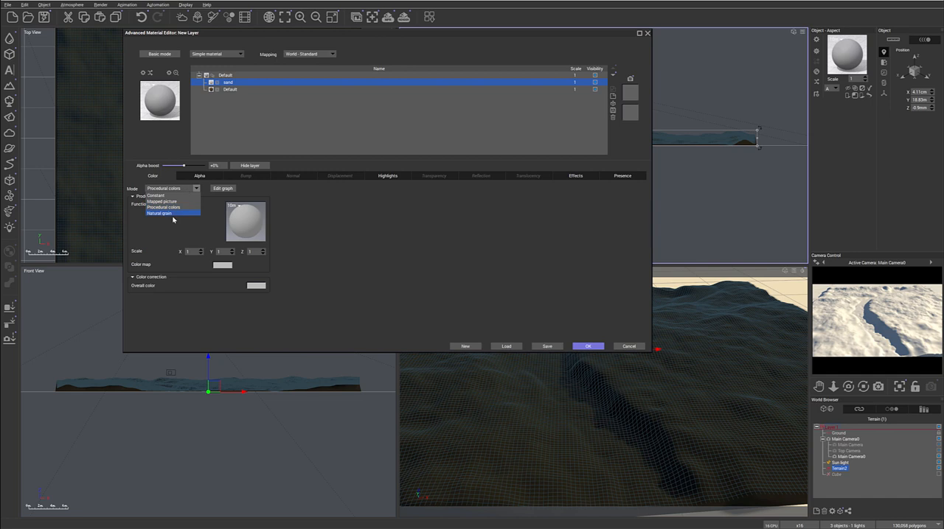
# - Set the sand layer to Natural grain with sandy yellow and yellow-tan colours
pyautogui.click(159, 214)
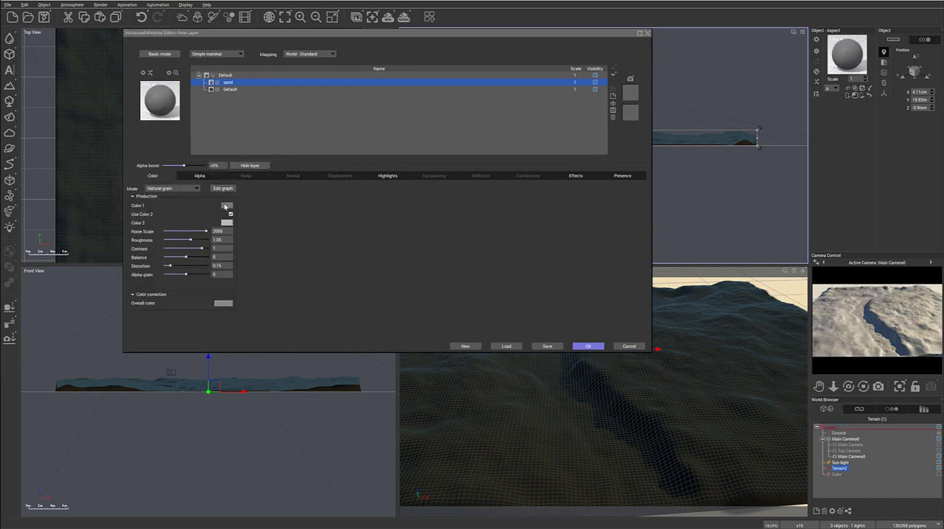
pyautogui.click(226, 206)
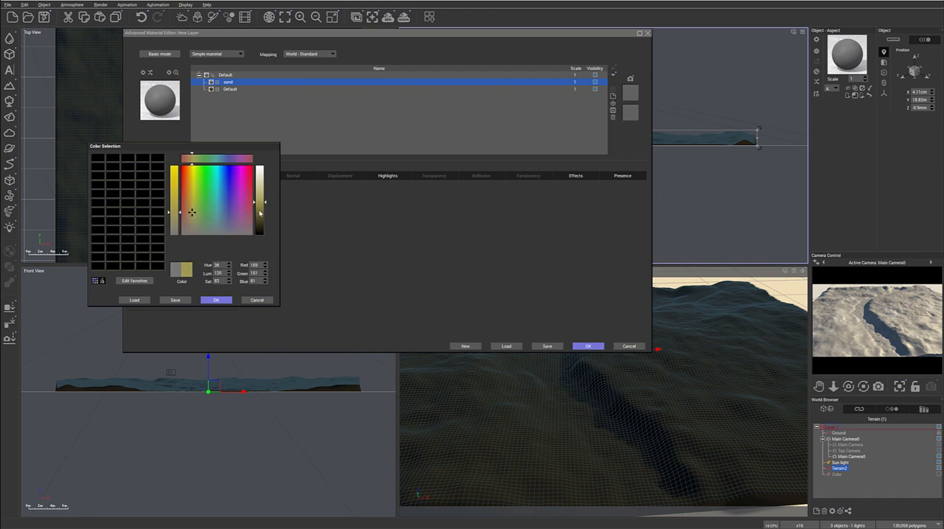
pyautogui.click(215, 300)
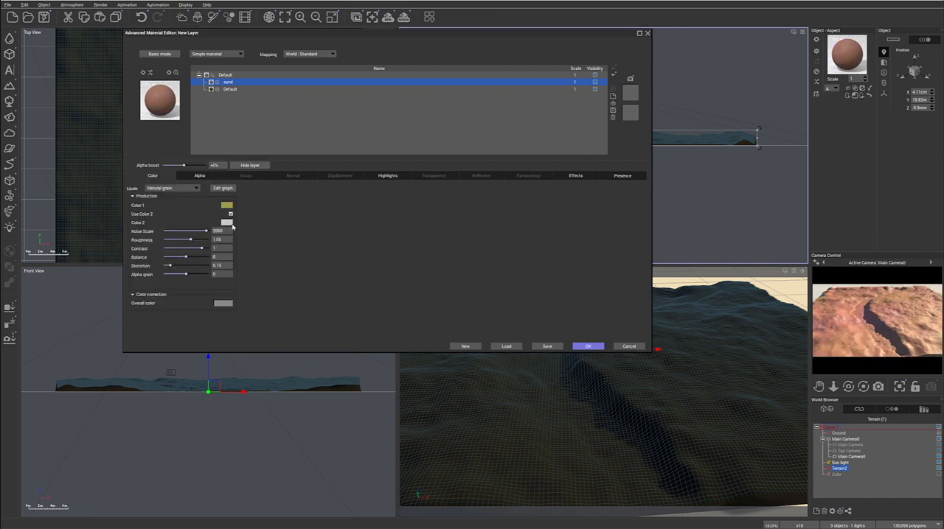
pyautogui.click(226, 223)
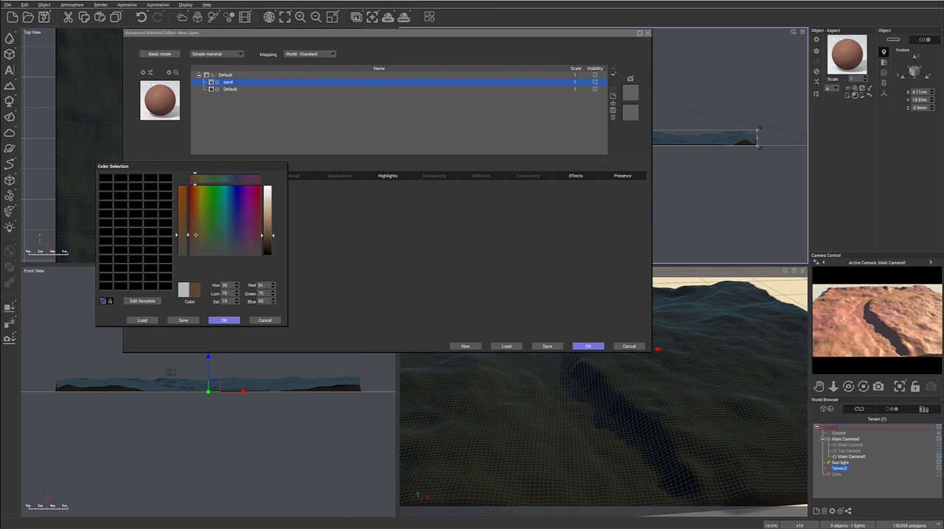
pyautogui.click(210, 231)
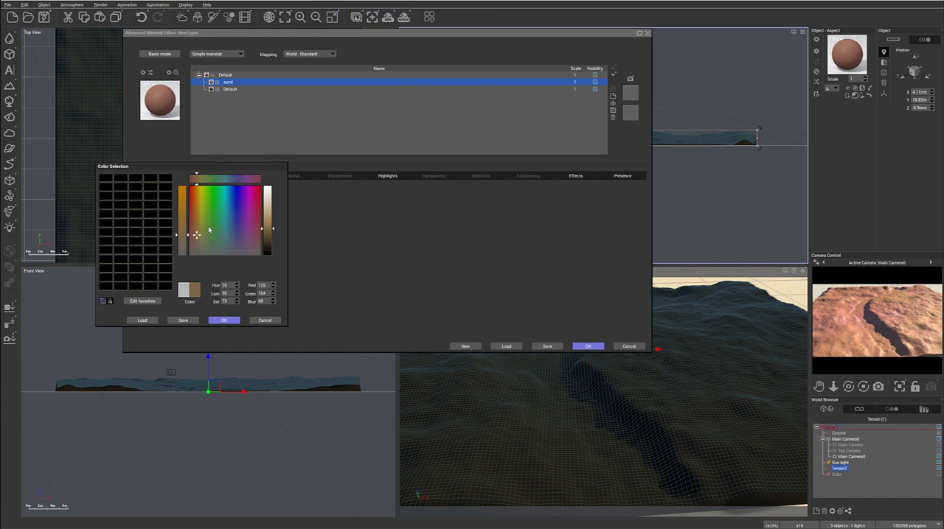
pyautogui.click(199, 230)
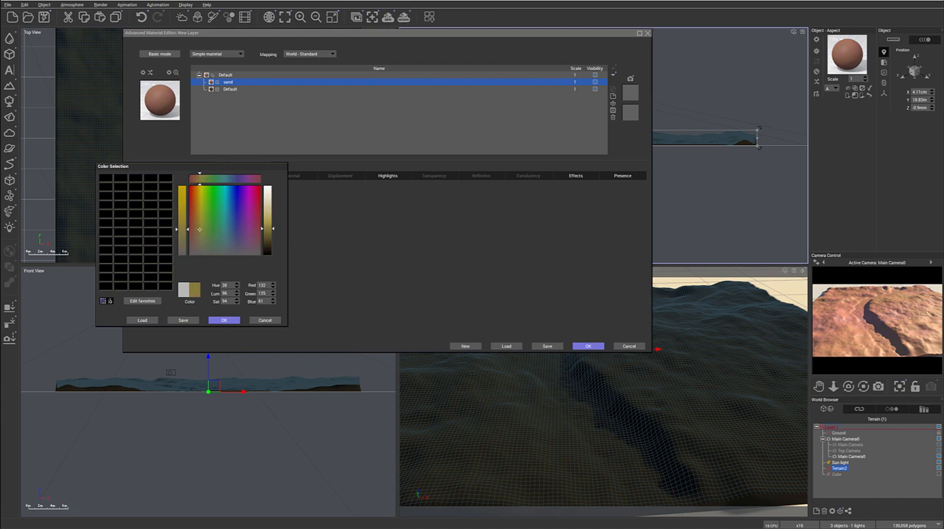
pyautogui.click(223, 320)
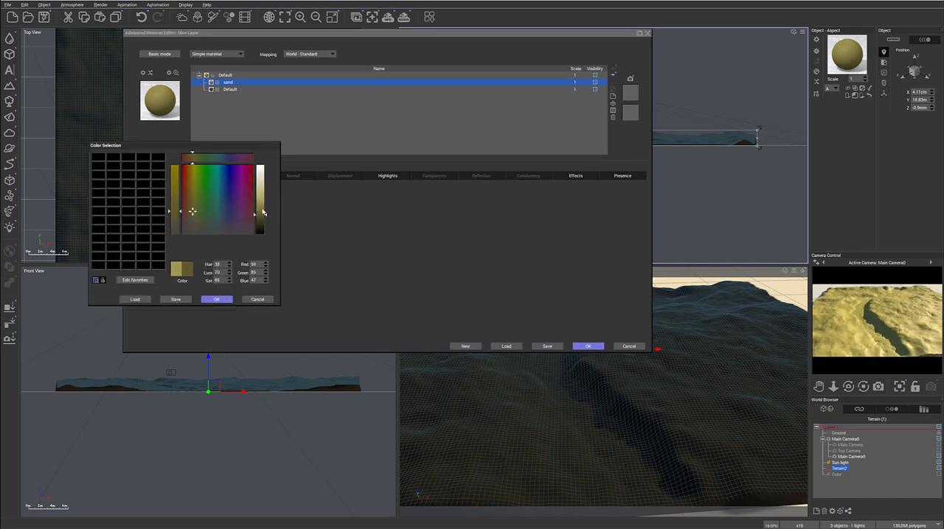
pyautogui.click(217, 299)
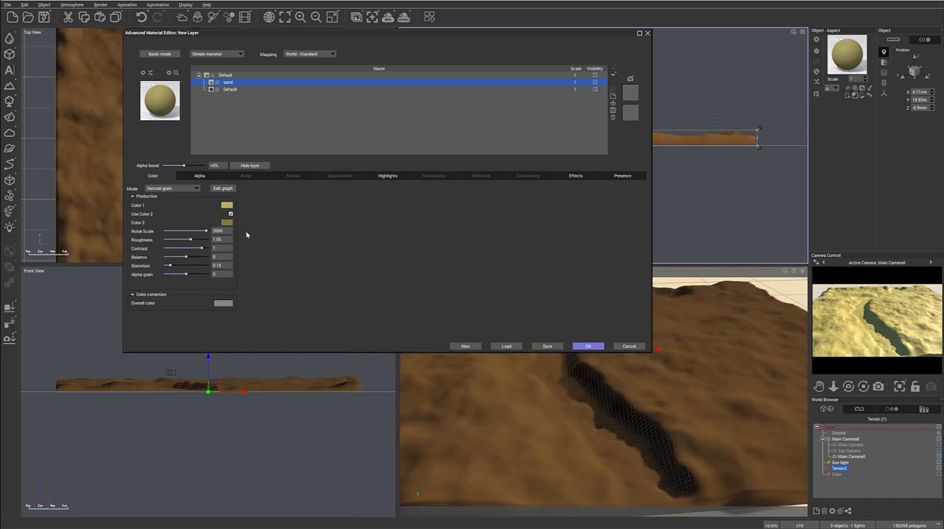
# - Raise the sand grain's roughness and distortion slightly
pyautogui.moveTo(190, 240); pyautogui.dragTo(210, 240)
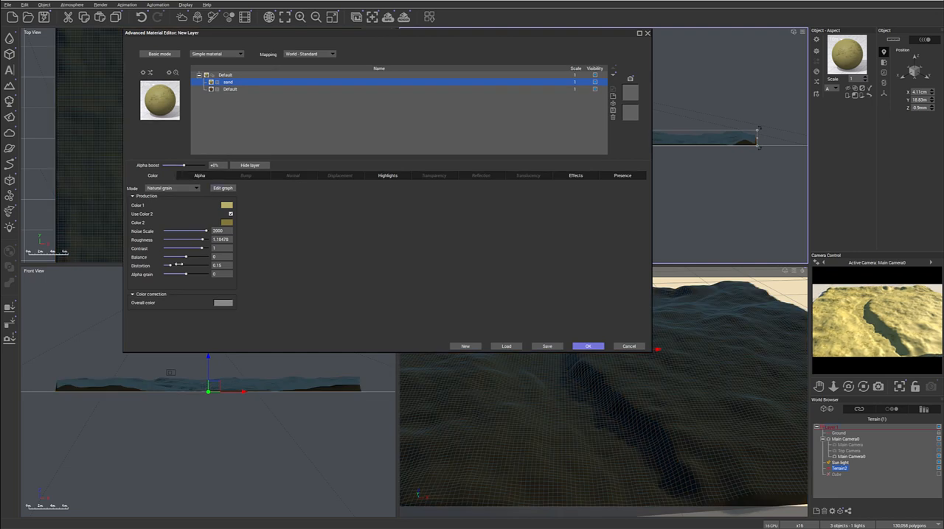
pyautogui.moveTo(168, 266); pyautogui.dragTo(186, 265)
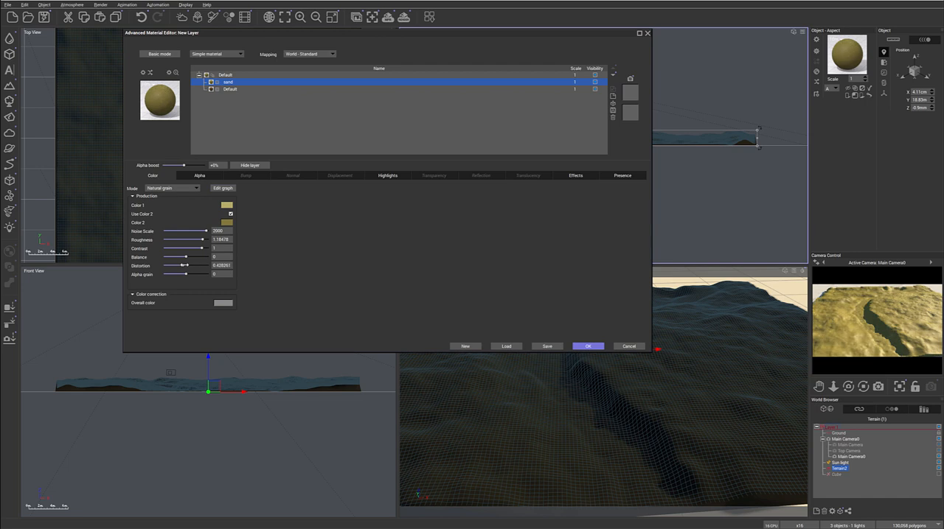
pyautogui.moveTo(185, 266); pyautogui.dragTo(179, 266)
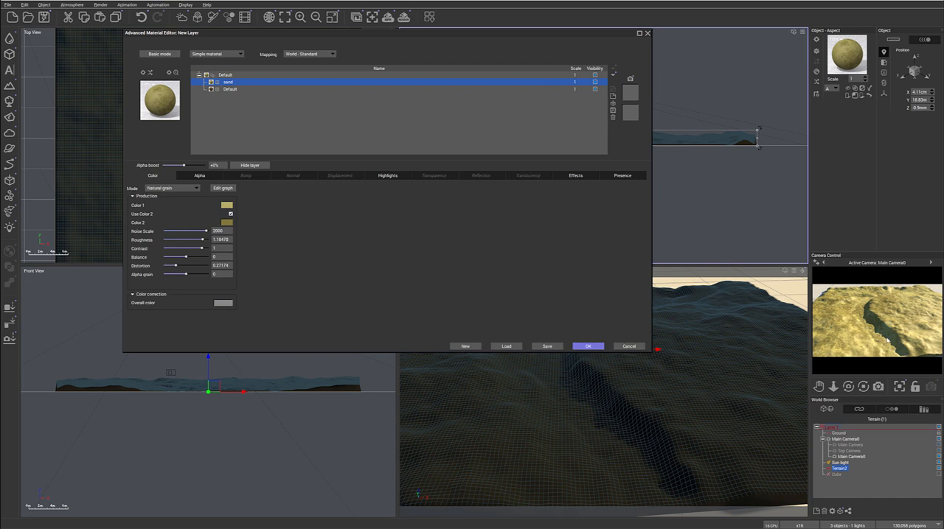
pyautogui.click(246, 175)
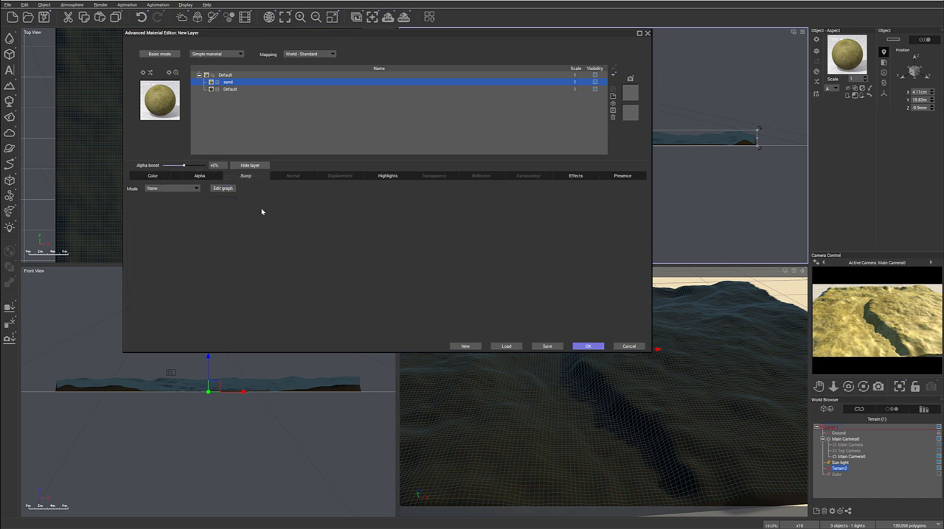
# - Set the sand bump to Procedural with depth 0.2 and scale 0.1 on X, Y, Z
pyautogui.click(173, 188)
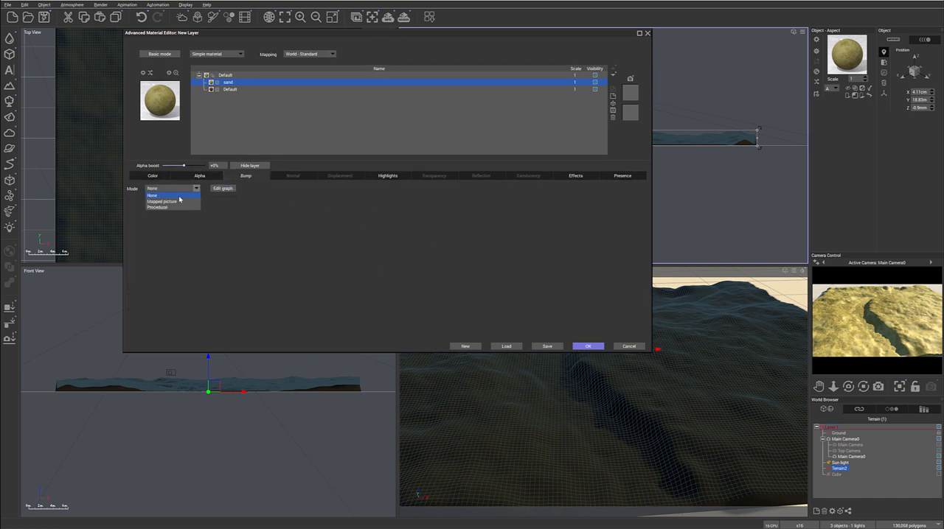
pyautogui.click(157, 207)
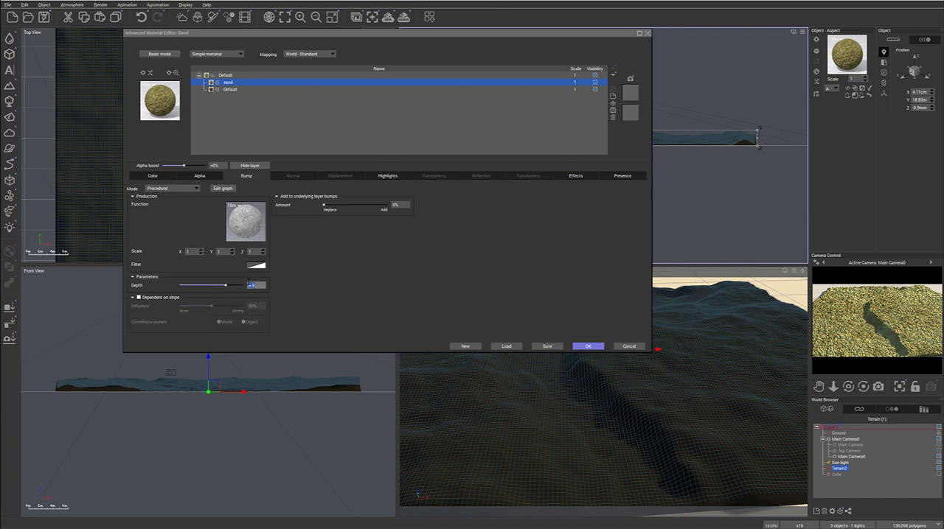
pyautogui.moveTo(229, 285); pyautogui.dragTo(210, 286)
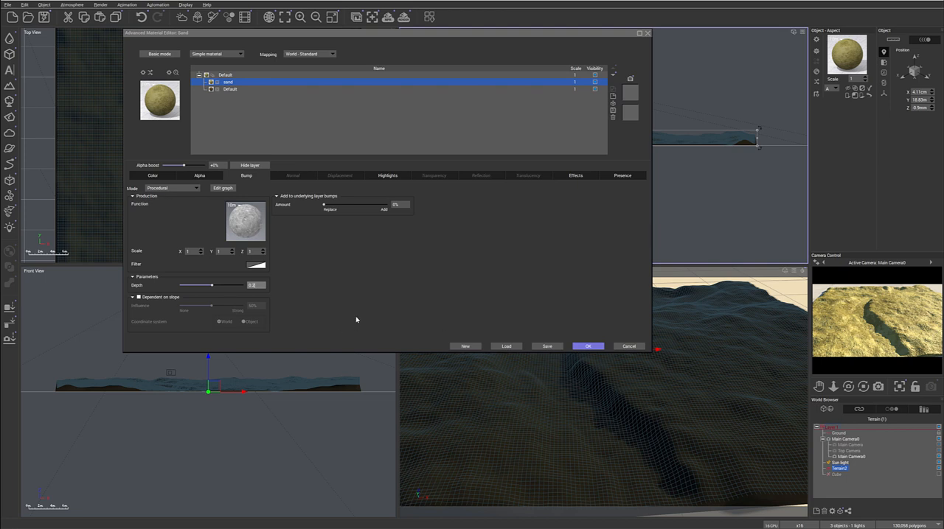
pyautogui.moveTo(858, 312)
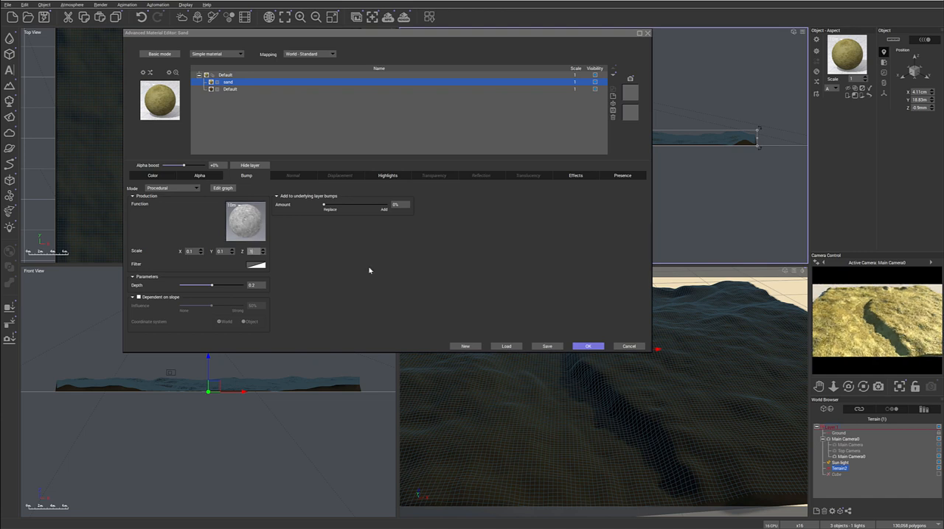
pyautogui.write('0.1')
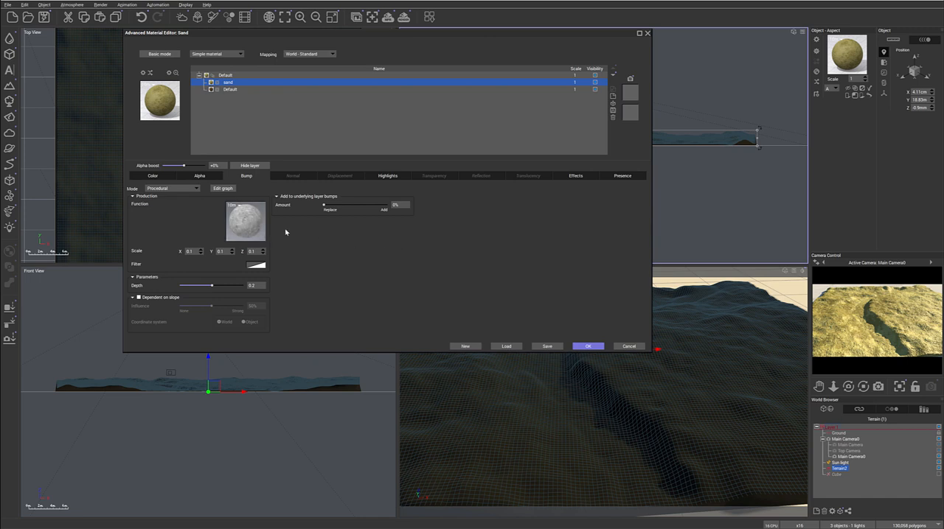
pyautogui.moveTo(280, 245)
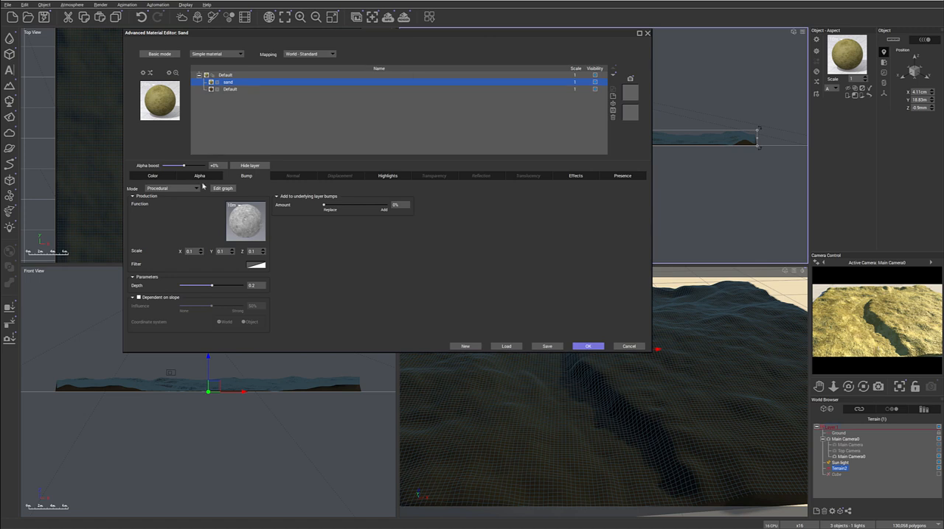
pyautogui.click(403, 16)
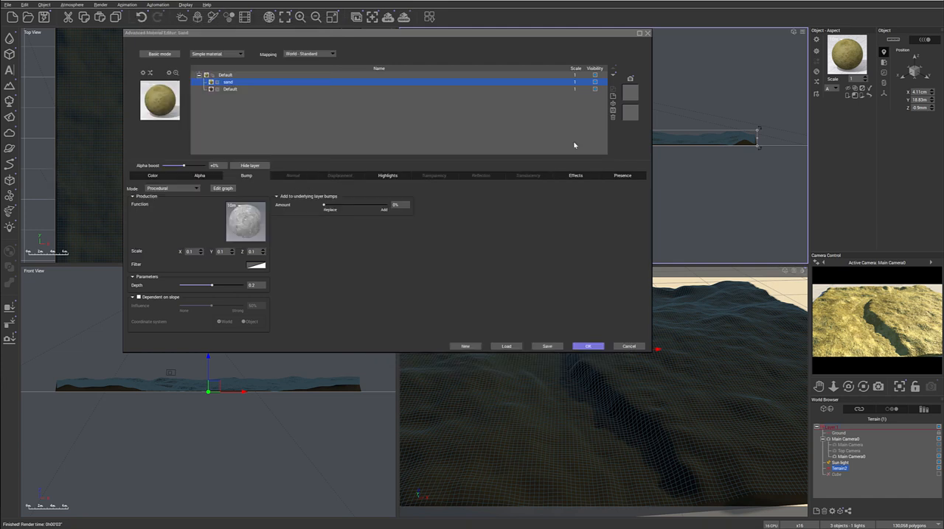
pyautogui.moveTo(857, 350)
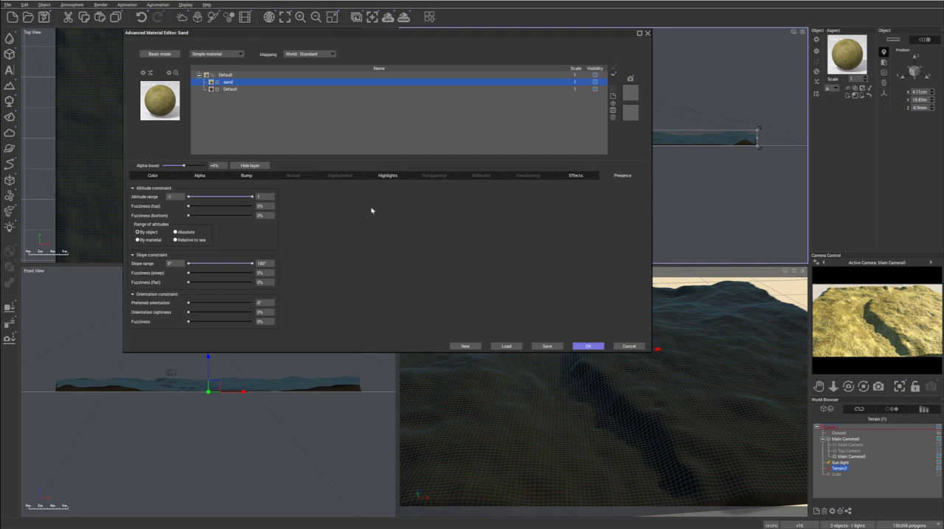
# - Cap the sand layer's altitude range near -0.78 with 12% top fuzziness
pyautogui.moveTo(250, 197); pyautogui.dragTo(241, 197)
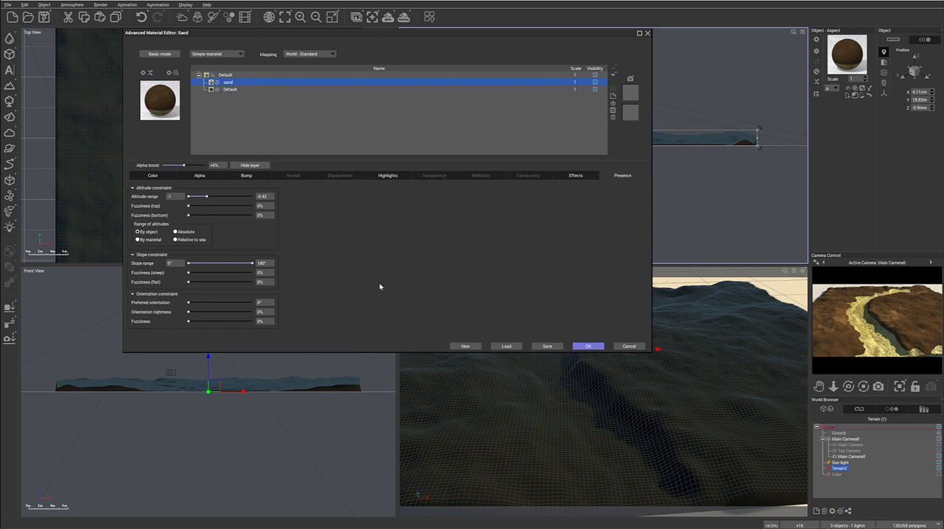
pyautogui.moveTo(348, 215)
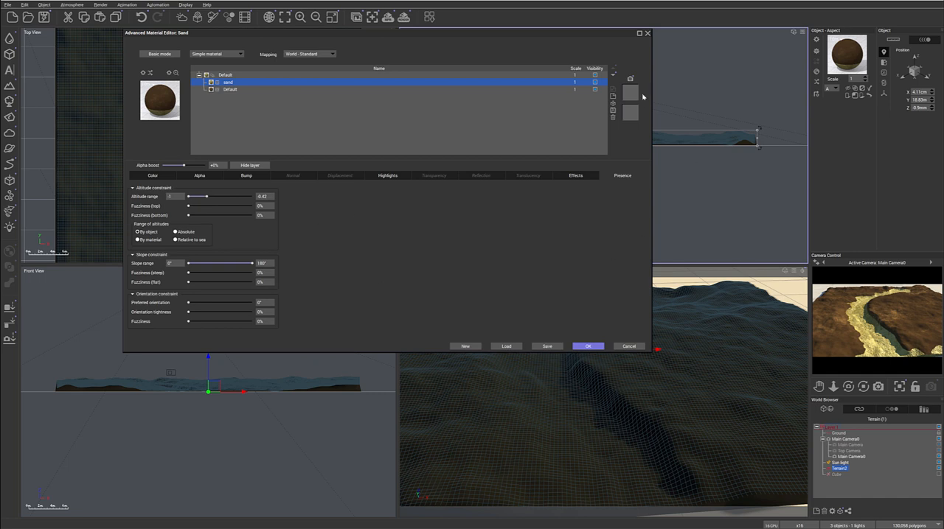
pyautogui.click(594, 82)
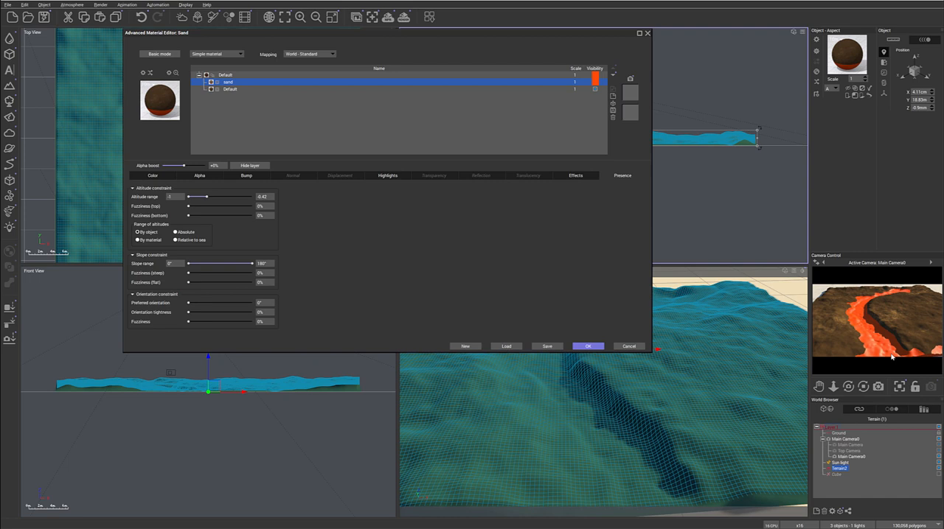
pyautogui.moveTo(871, 271)
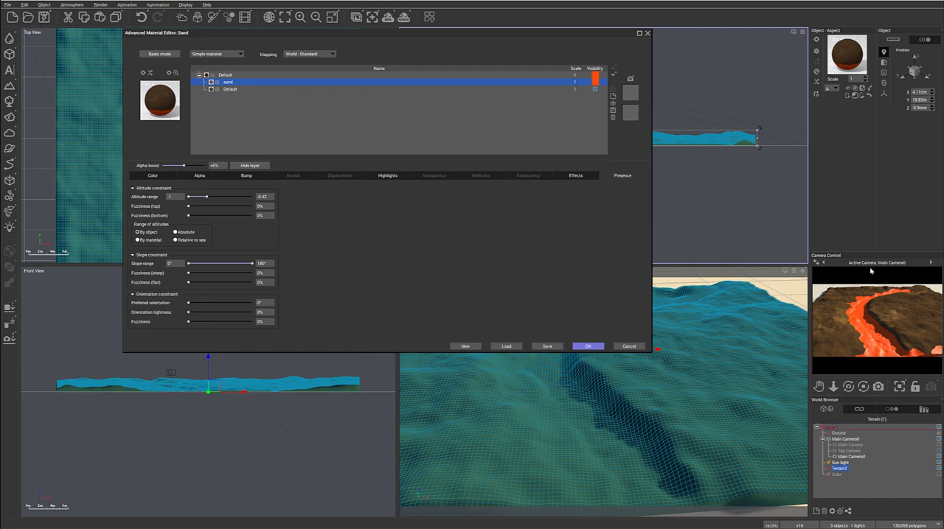
pyautogui.moveTo(412, 247)
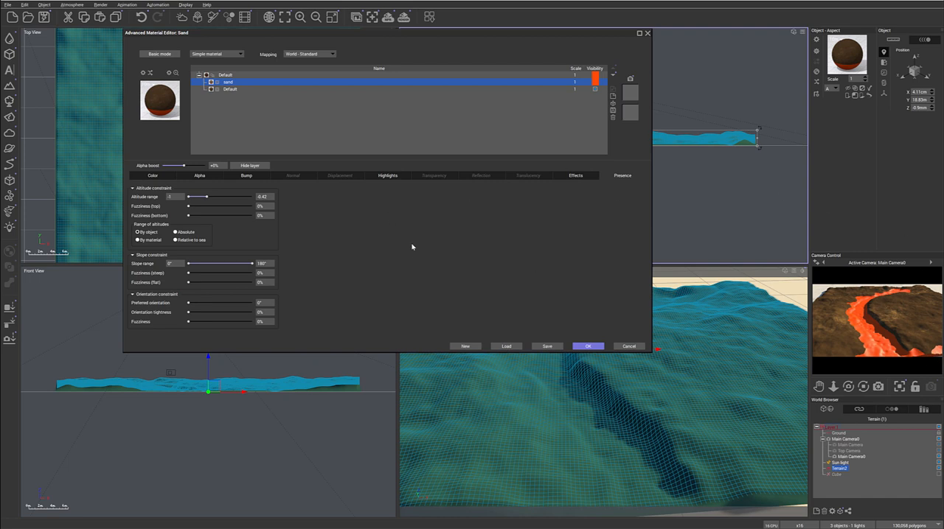
pyautogui.moveTo(199, 196); pyautogui.dragTo(201, 196)
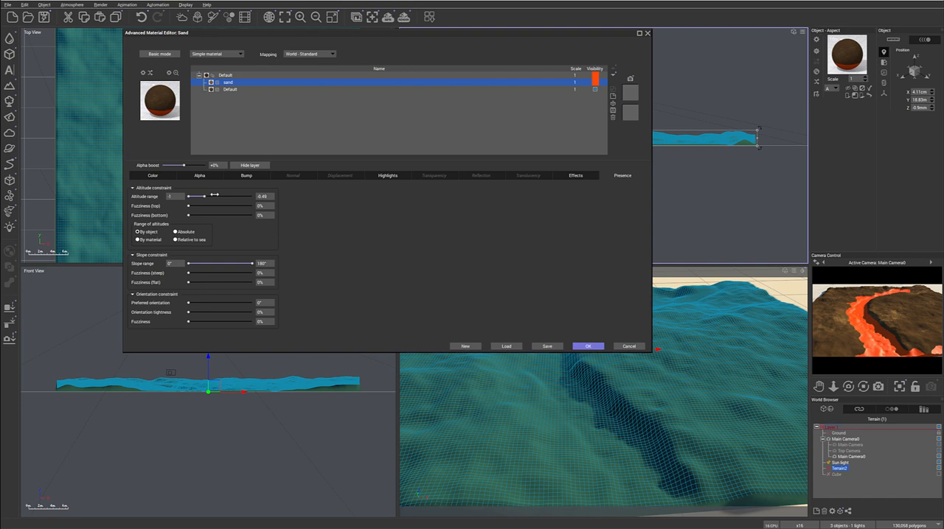
pyautogui.moveTo(202, 197); pyautogui.dragTo(199, 196)
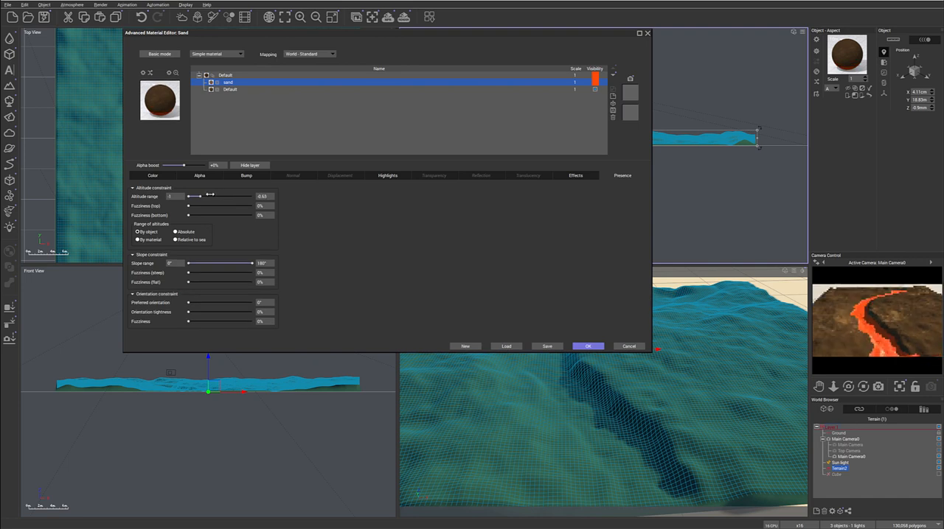
pyautogui.moveTo(209, 196); pyautogui.dragTo(207, 196)
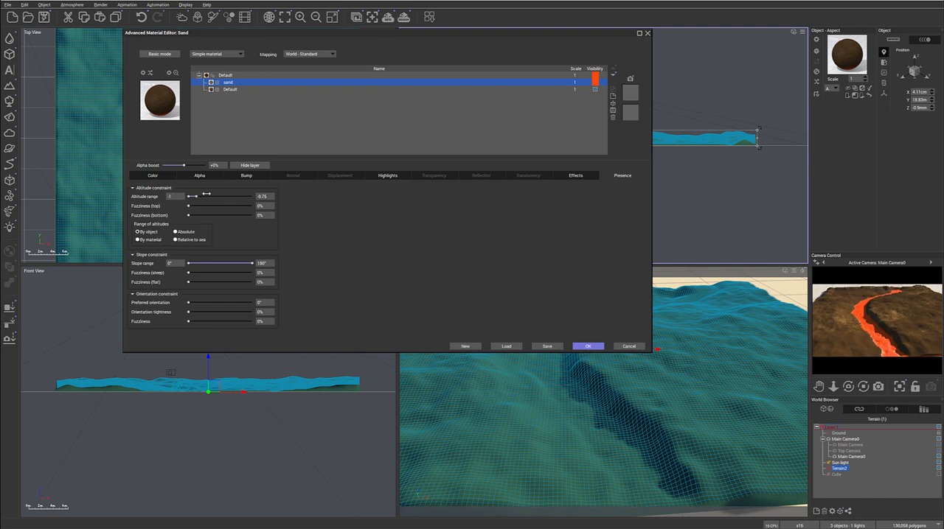
pyautogui.moveTo(208, 196); pyautogui.dragTo(204, 196)
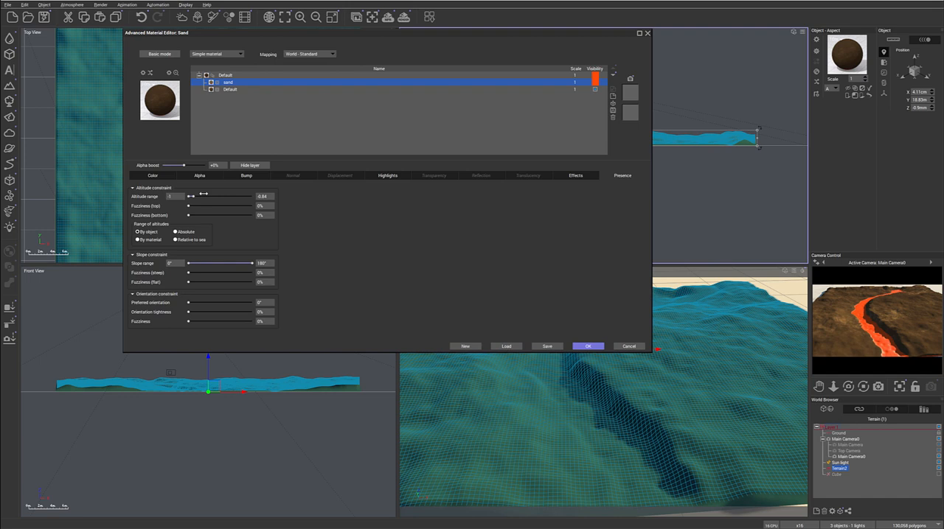
pyautogui.moveTo(203, 197); pyautogui.dragTo(207, 197)
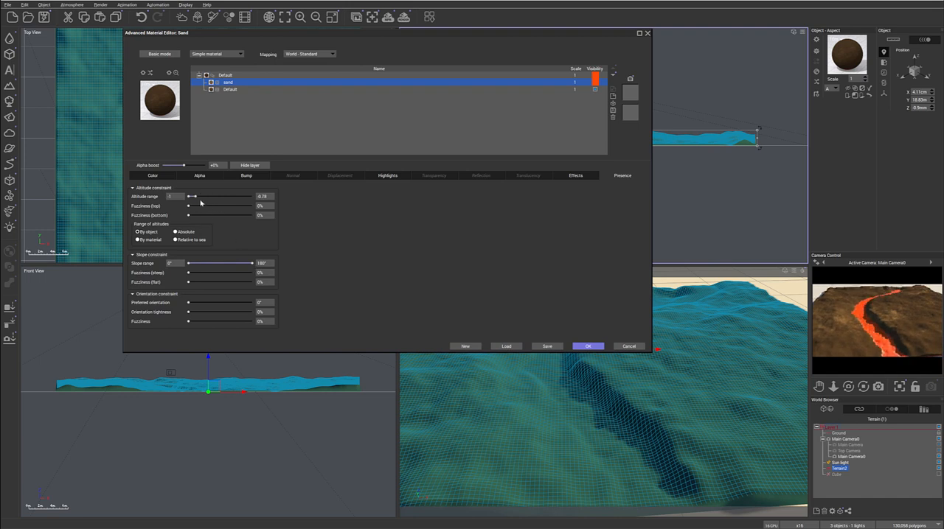
pyautogui.moveTo(188, 206); pyautogui.dragTo(194, 206)
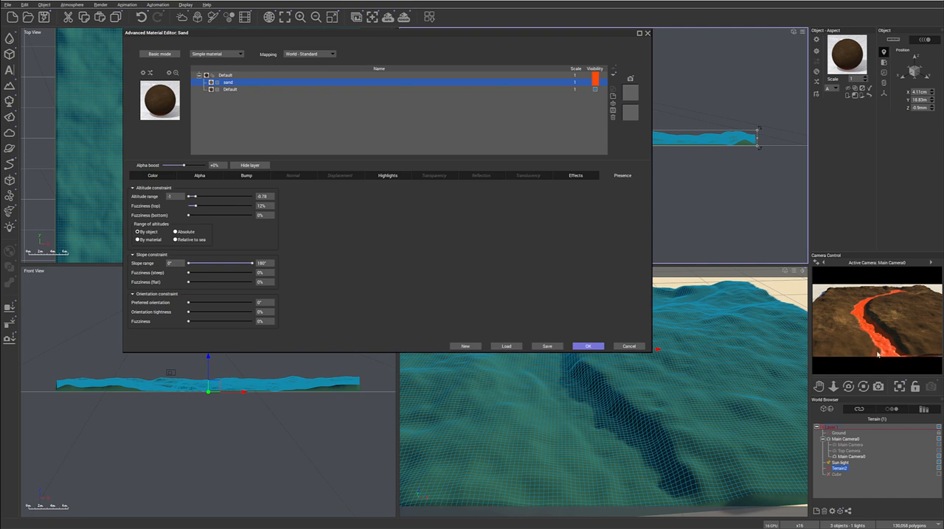
pyautogui.moveTo(871, 323)
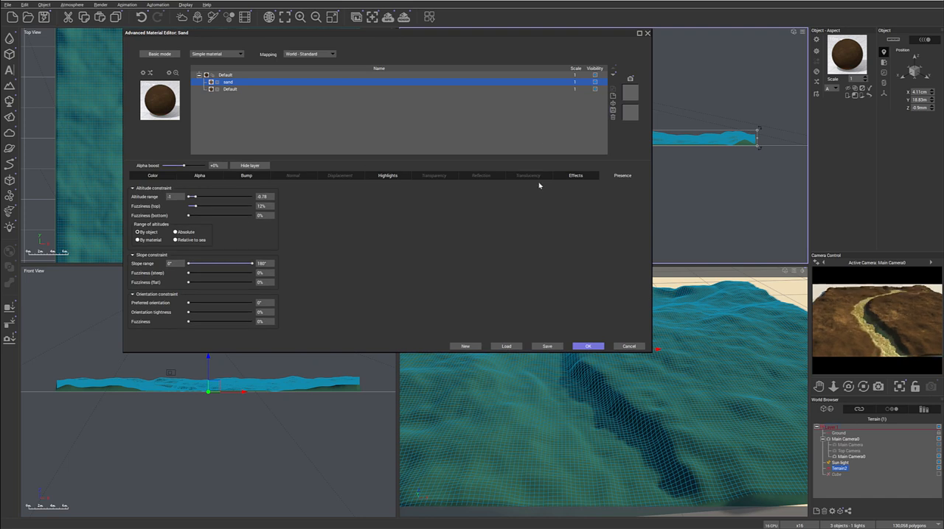
pyautogui.moveTo(459, 31)
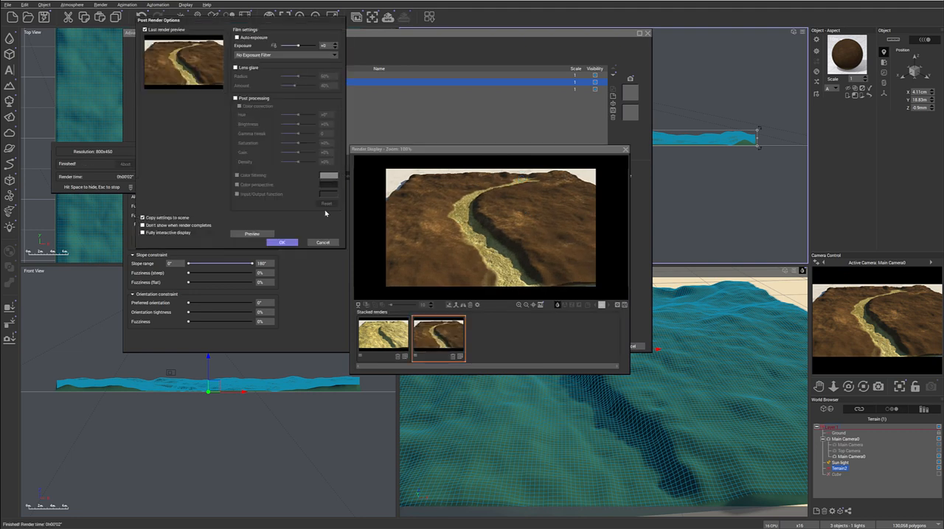
# - Close the post-render options and the finished render showing sand in the riverbed
pyautogui.click(282, 243)
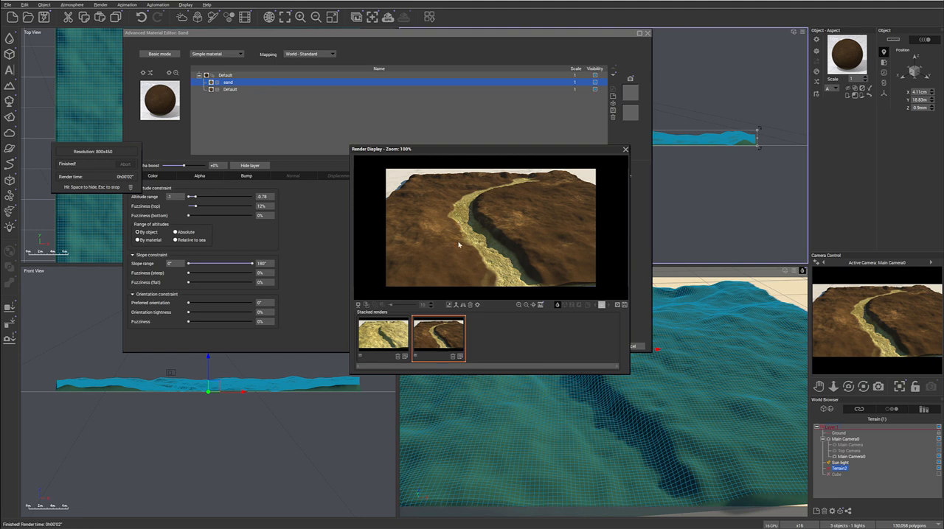
pyautogui.moveTo(458, 198)
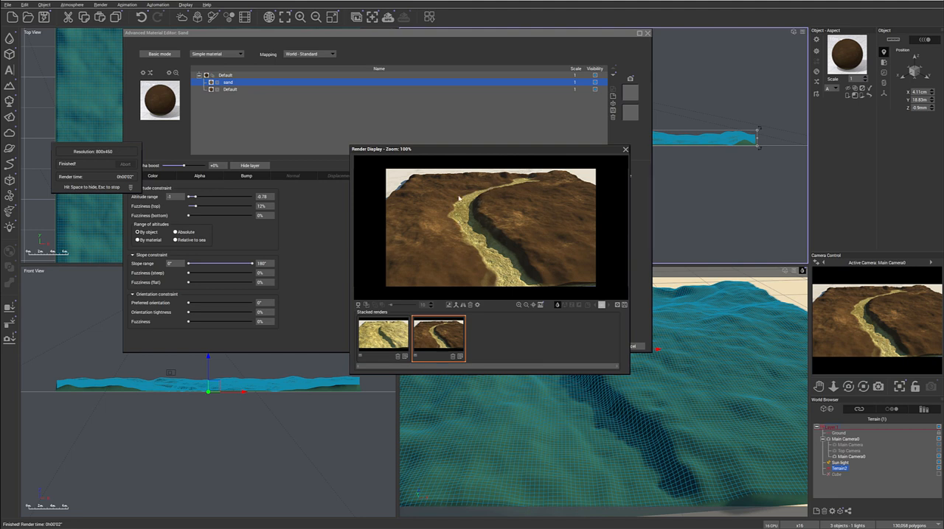
pyautogui.moveTo(485, 276)
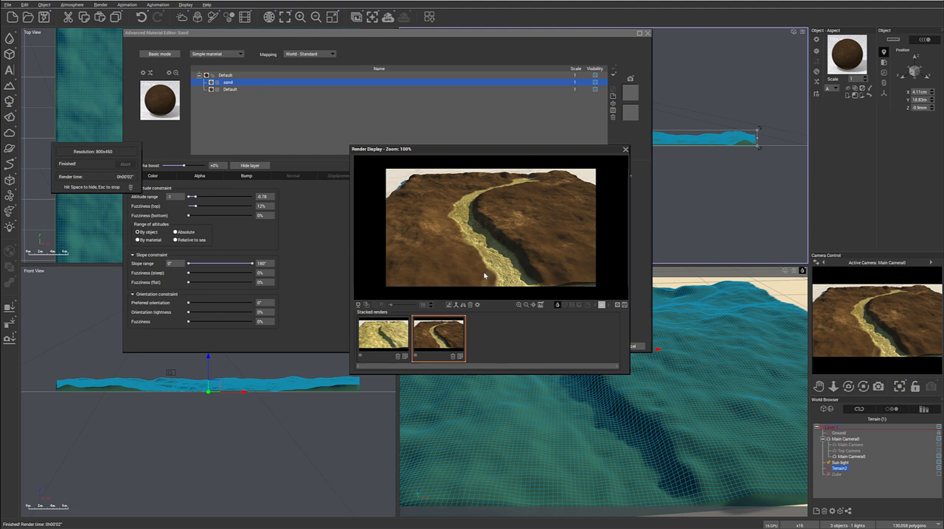
pyautogui.moveTo(487, 284)
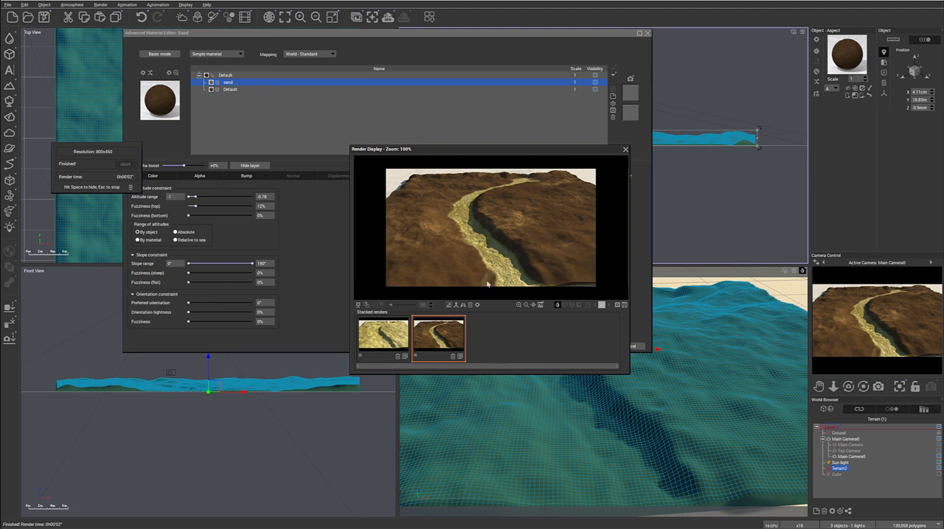
pyautogui.moveTo(514, 261)
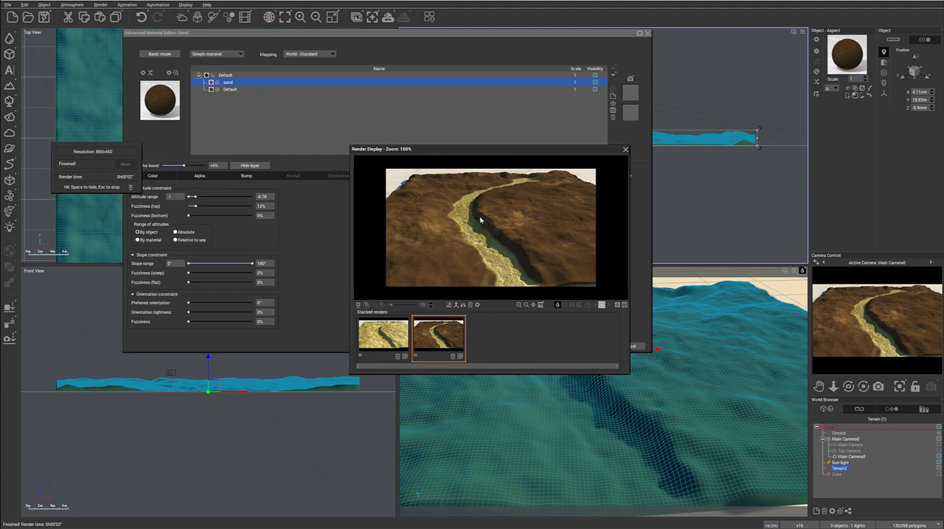
pyautogui.moveTo(449, 220)
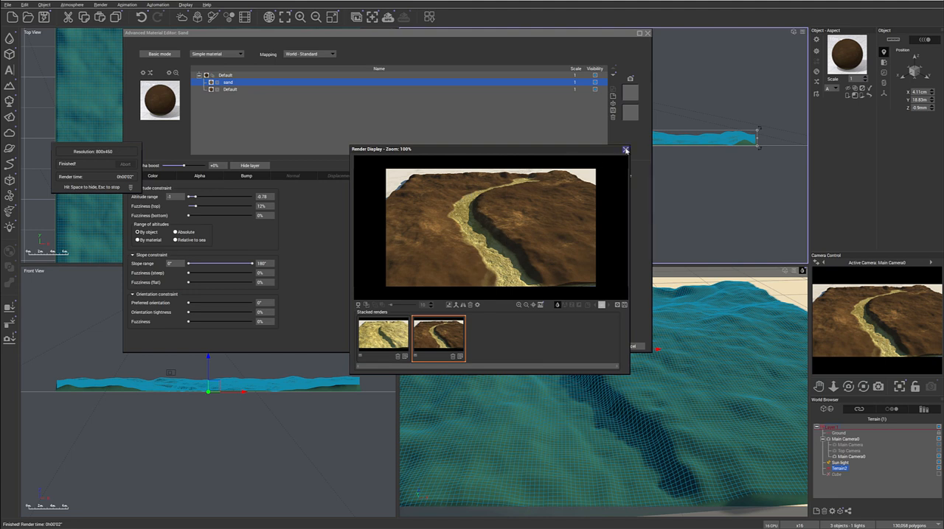
pyautogui.click(626, 150)
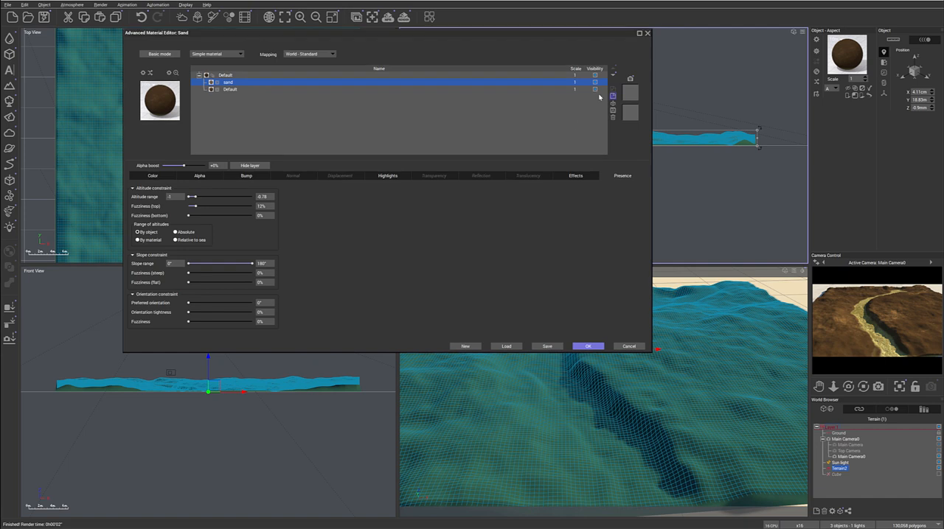
# - Add a 'rocks' layer with dark grey natural grain and roughness about 1.12
pyautogui.click(465, 347)
pyautogui.write('rocks')
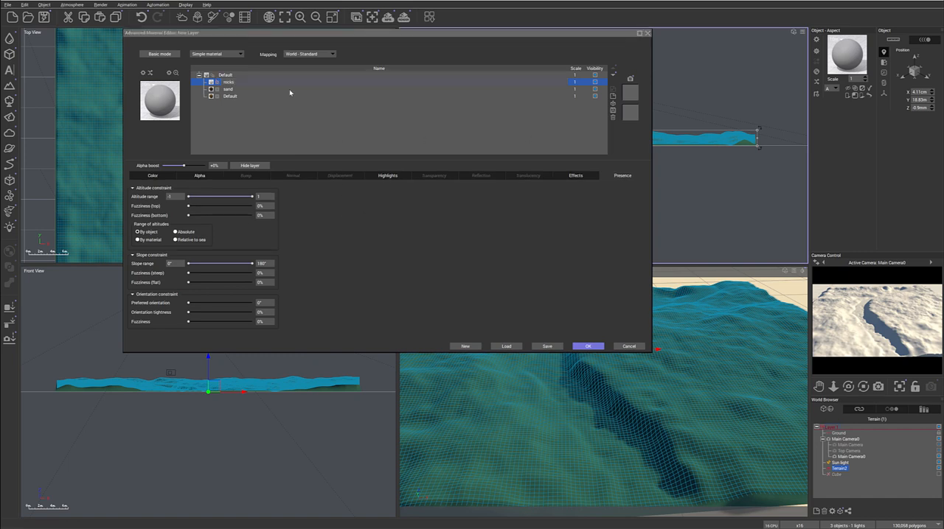
pyautogui.click(152, 176)
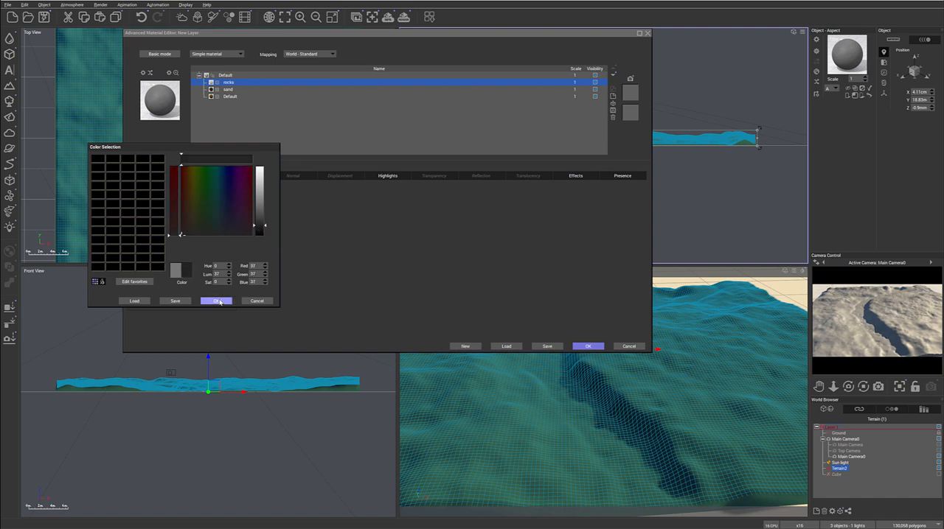
pyautogui.click(216, 301)
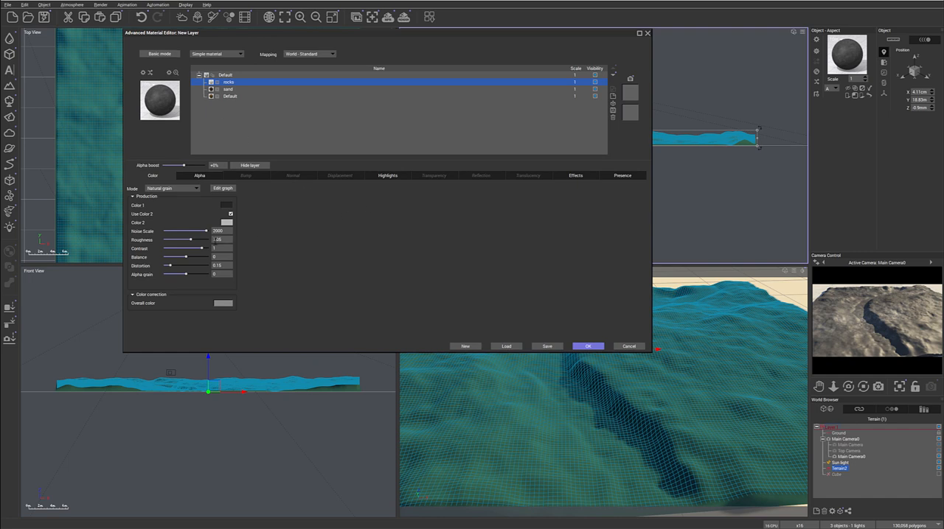
pyautogui.moveTo(191, 240); pyautogui.dragTo(200, 240)
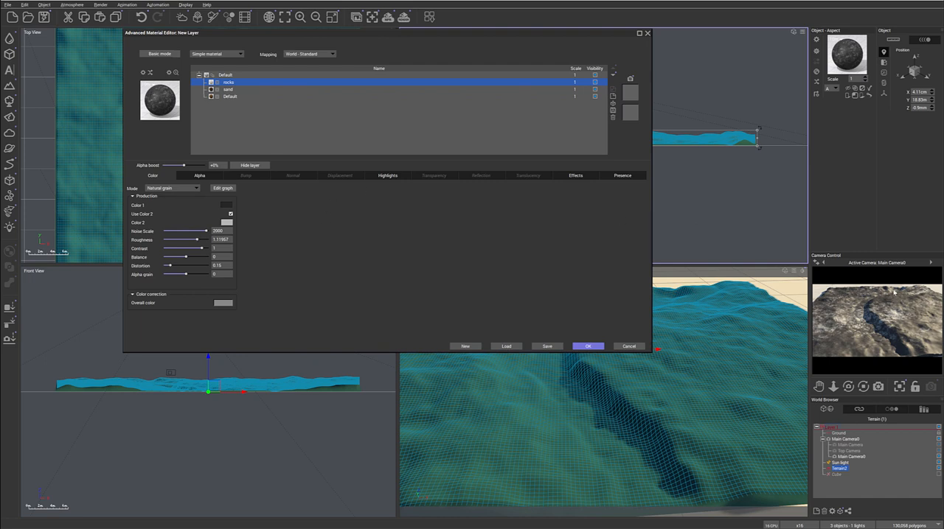
pyautogui.moveTo(852, 308)
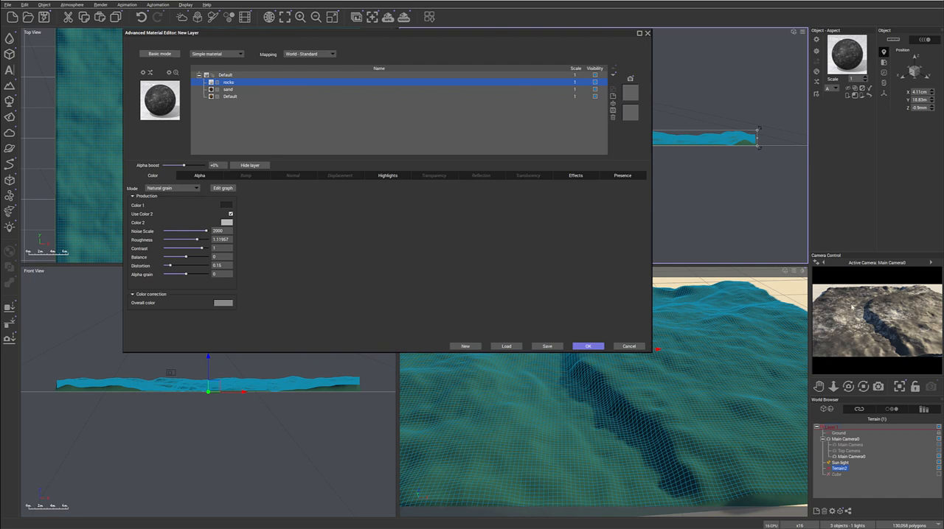
pyautogui.moveTo(882, 355)
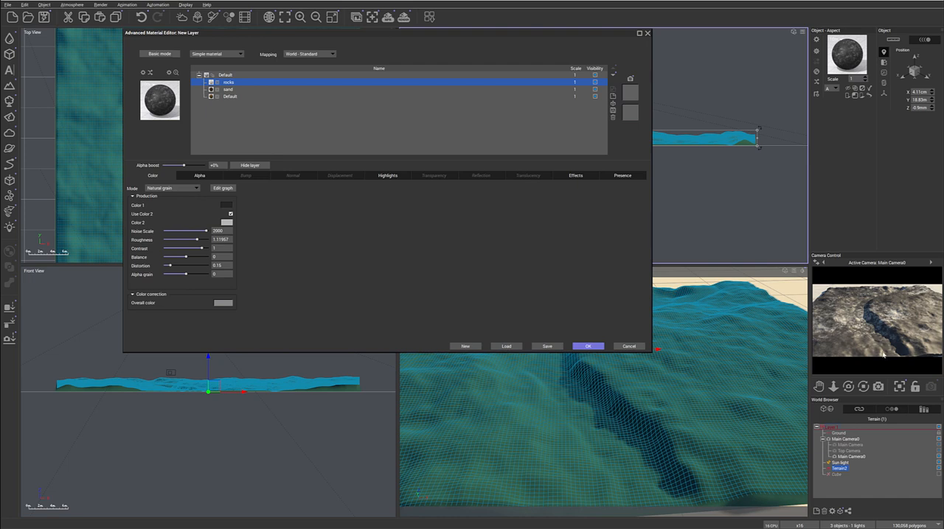
pyautogui.moveTo(864, 299)
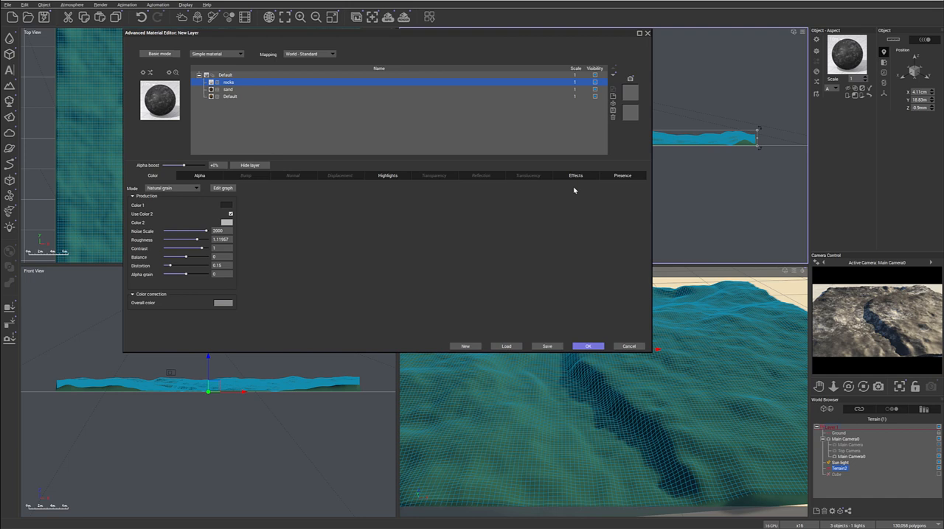
pyautogui.click(388, 176)
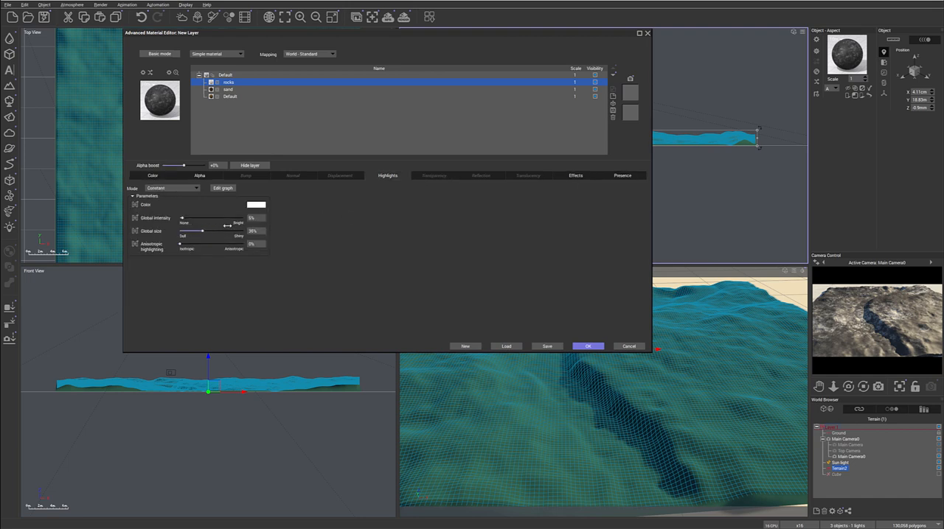
# - Brighten the rocks layer's highlights and switch its bump to Procedural, depth 0.1
pyautogui.moveTo(182, 217); pyautogui.dragTo(229, 218)
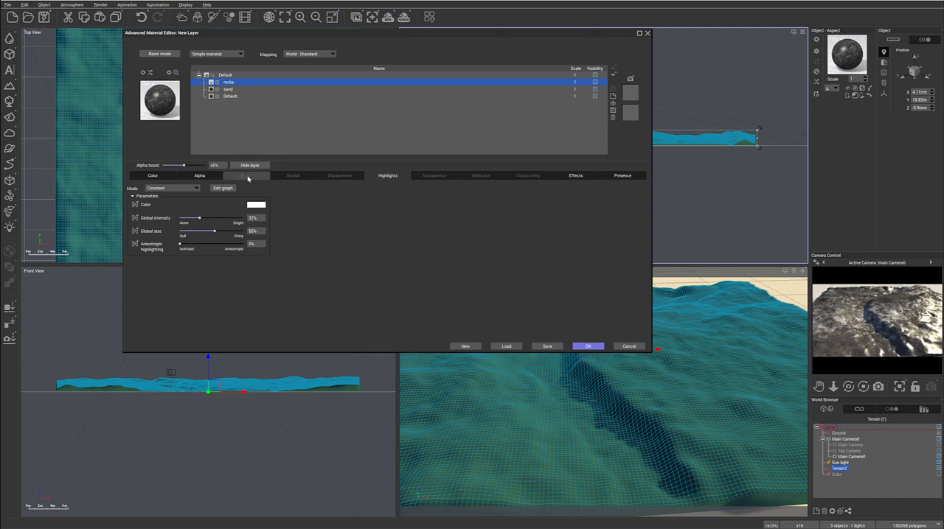
pyautogui.click(246, 176)
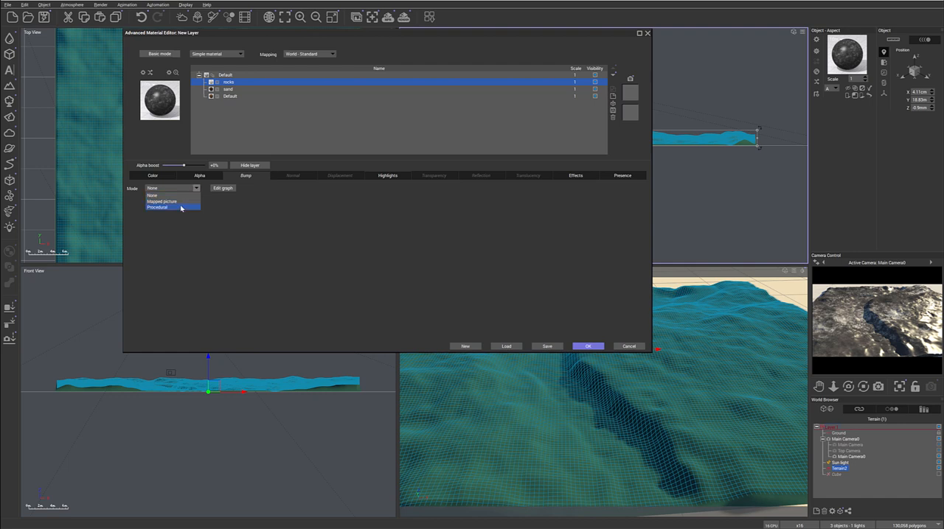
pyautogui.click(157, 207)
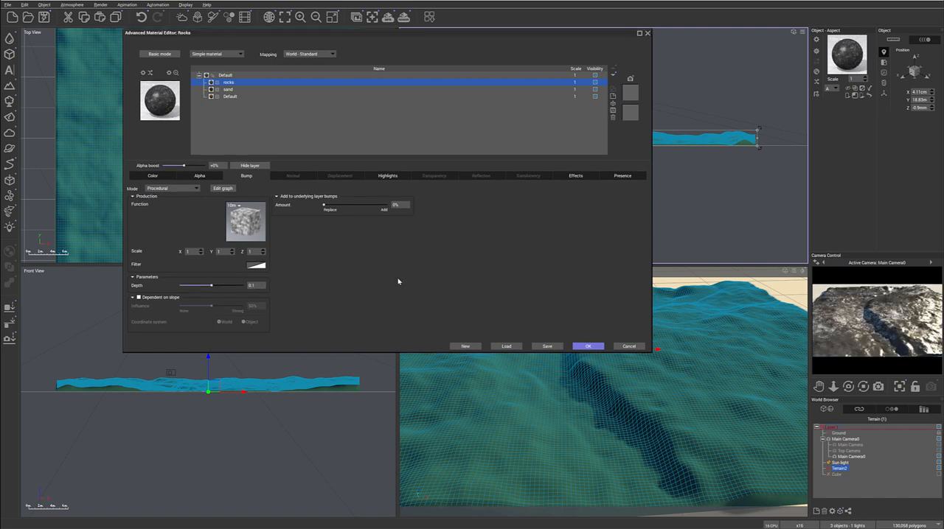
pyautogui.moveTo(332, 325)
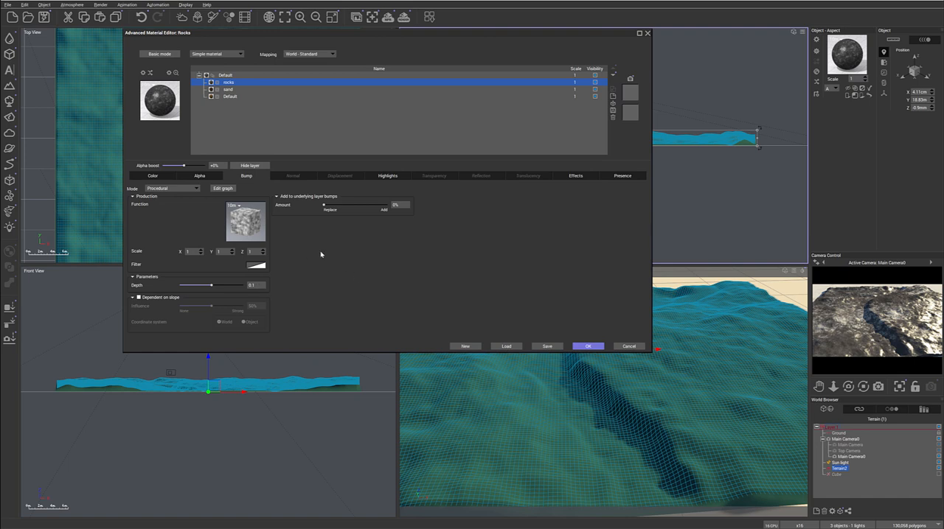
pyautogui.click(622, 175)
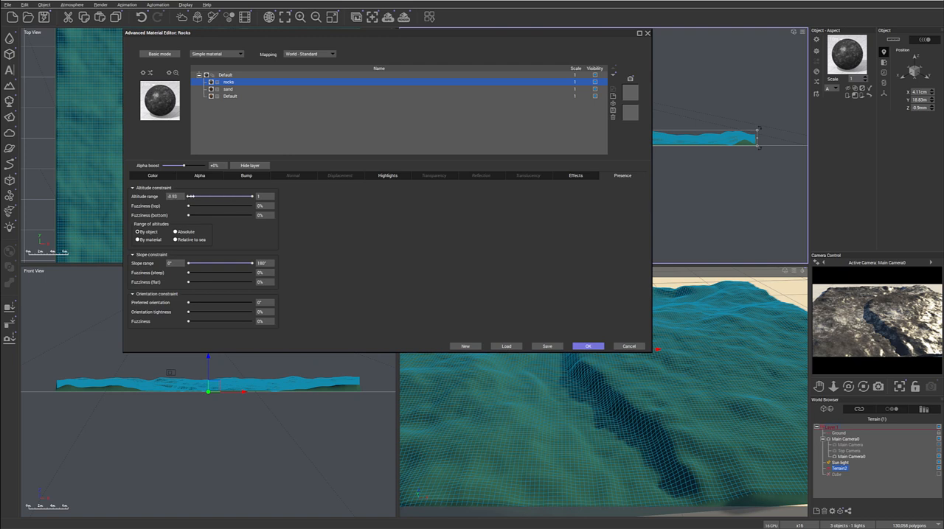
# - Confine rocks to altitudes -0.74 to -0.58 and set Alpha boost to -50%
pyautogui.moveTo(190, 196); pyautogui.dragTo(193, 196)
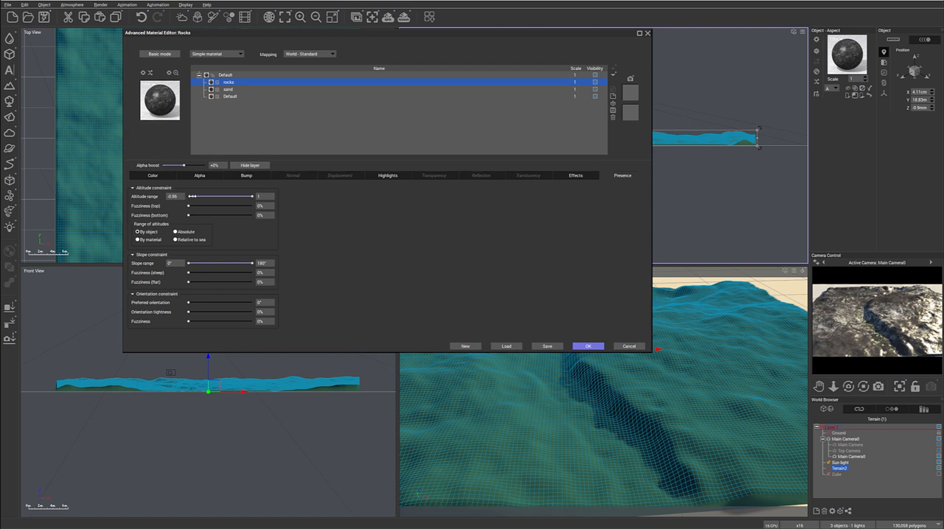
pyautogui.moveTo(192, 196); pyautogui.dragTo(197, 196)
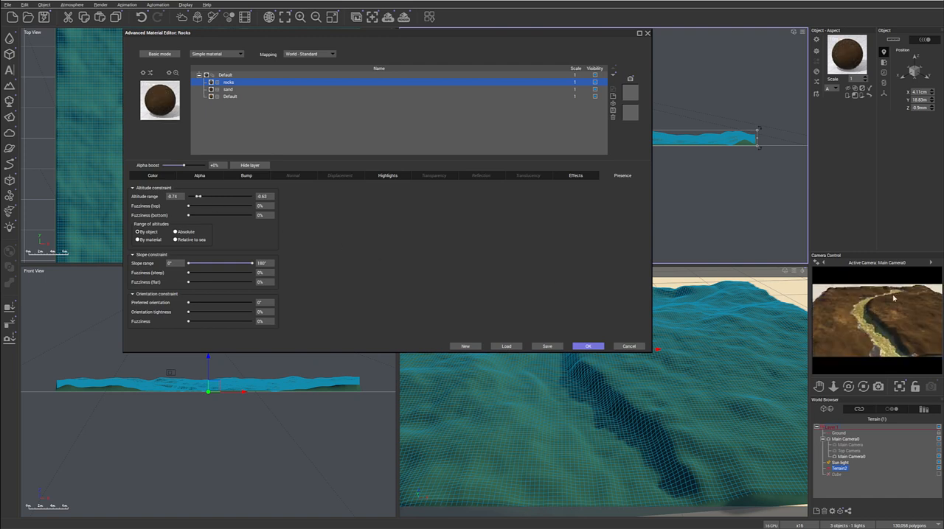
pyautogui.moveTo(880, 295)
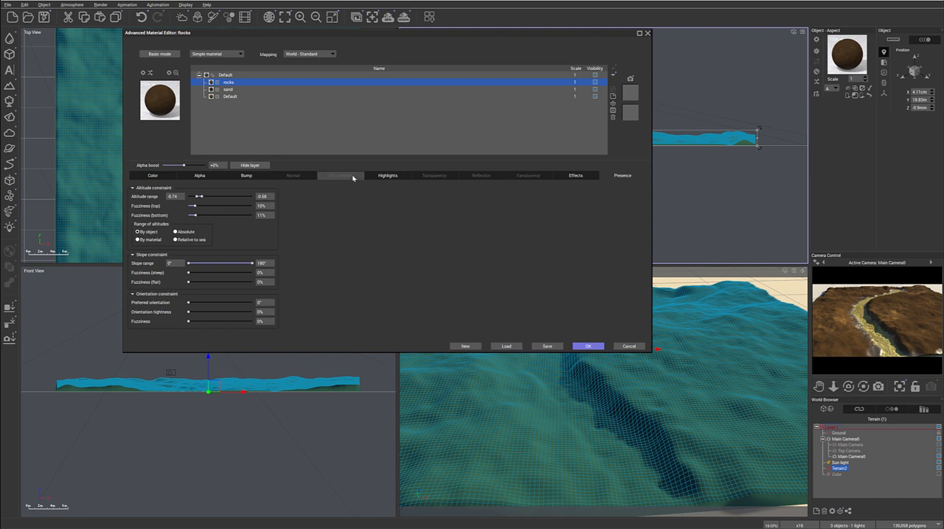
pyautogui.click(387, 175)
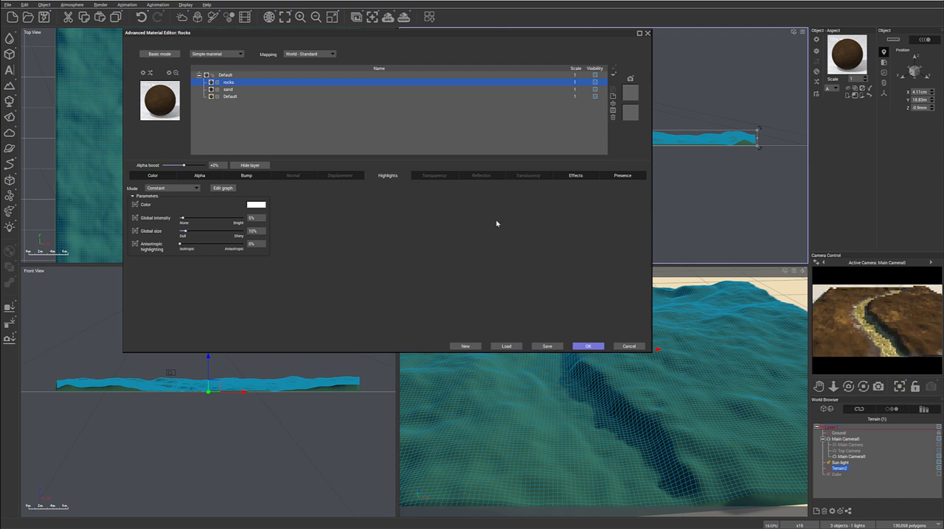
pyautogui.moveTo(622, 175)
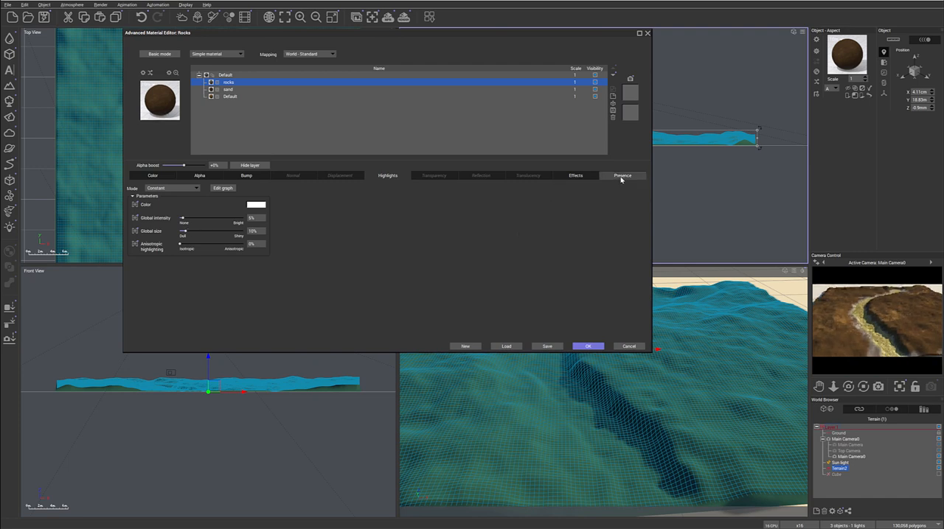
pyautogui.click(622, 176)
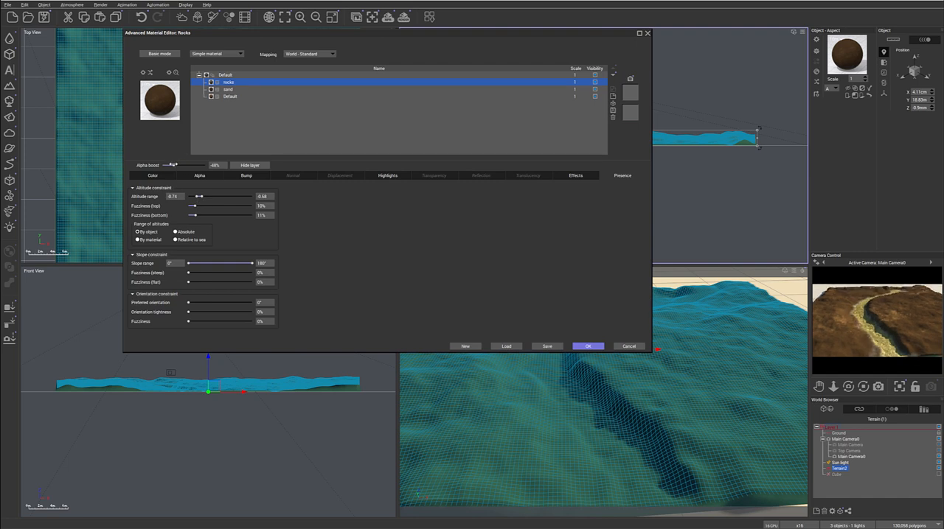
pyautogui.moveTo(175, 165); pyautogui.dragTo(171, 165)
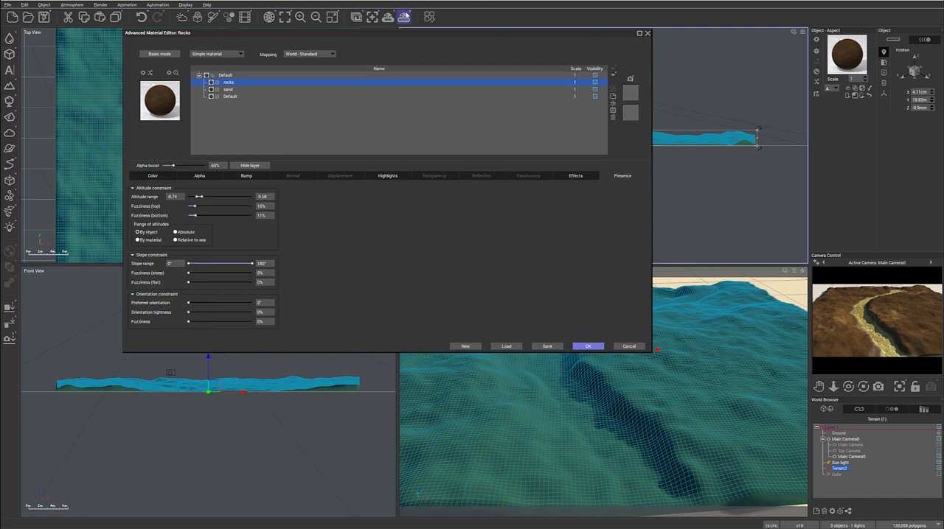
pyautogui.click(403, 16)
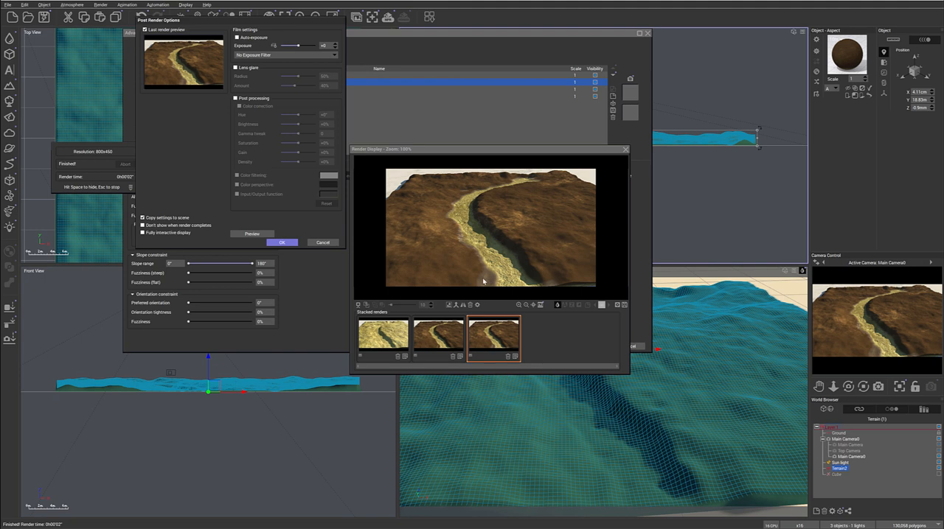
pyautogui.moveTo(441, 207)
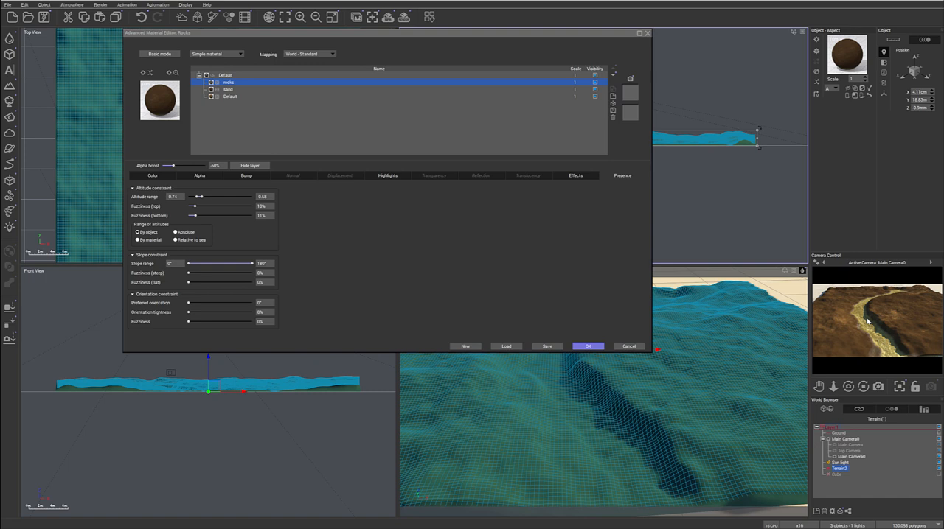
pyautogui.moveTo(553, 208)
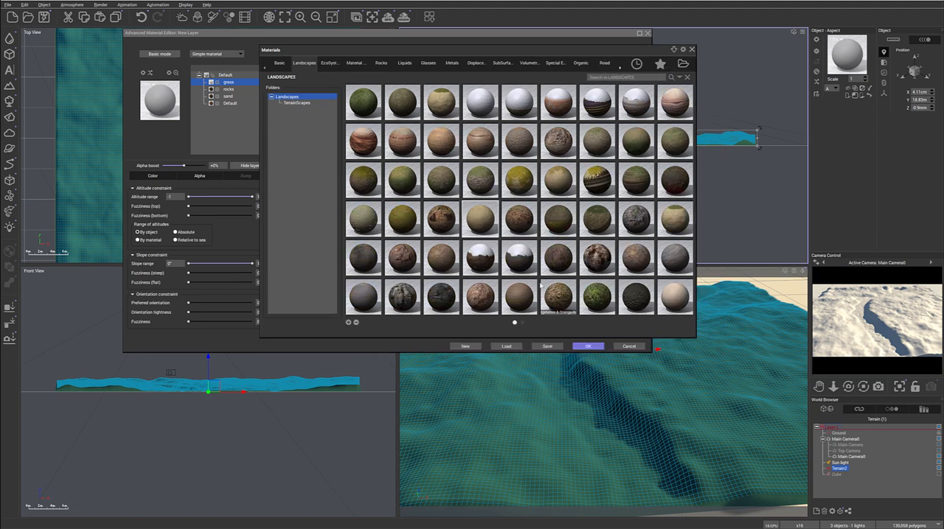
pyautogui.moveTo(558, 297)
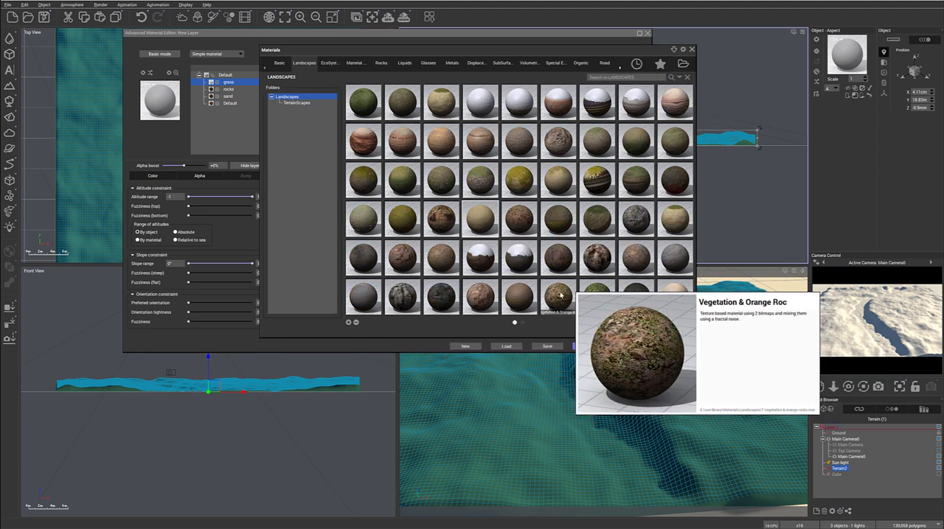
pyautogui.moveTo(598, 299)
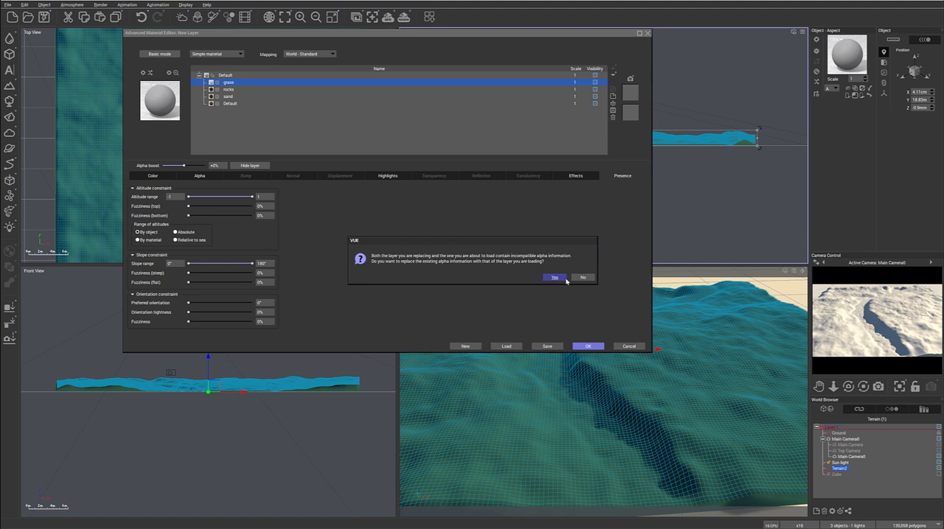
# - Confirm replacing the alpha information with the loaded Vegetation & Orange Rocks layer's alpha
pyautogui.click(555, 277)
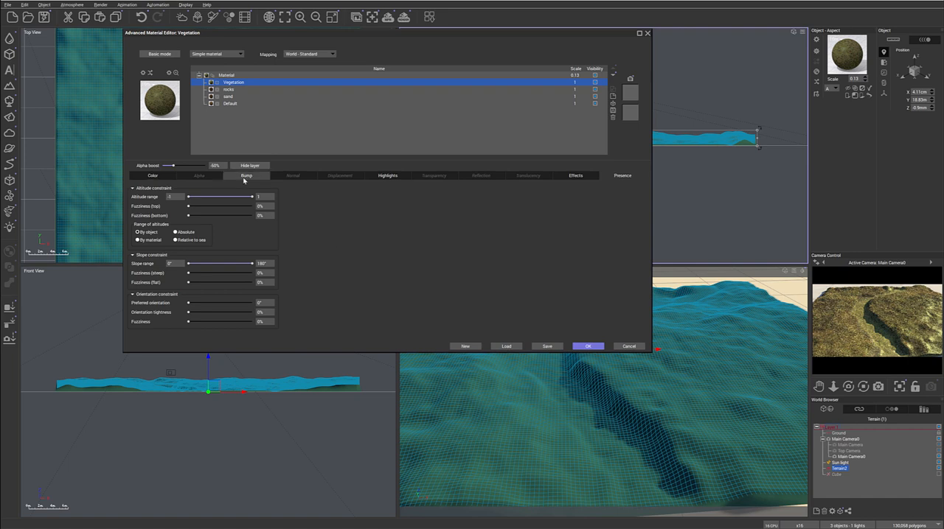
# - Remove the grass layer's highlights, return Alpha boost to neutral, and soften its bottom fuzziness
pyautogui.click(387, 176)
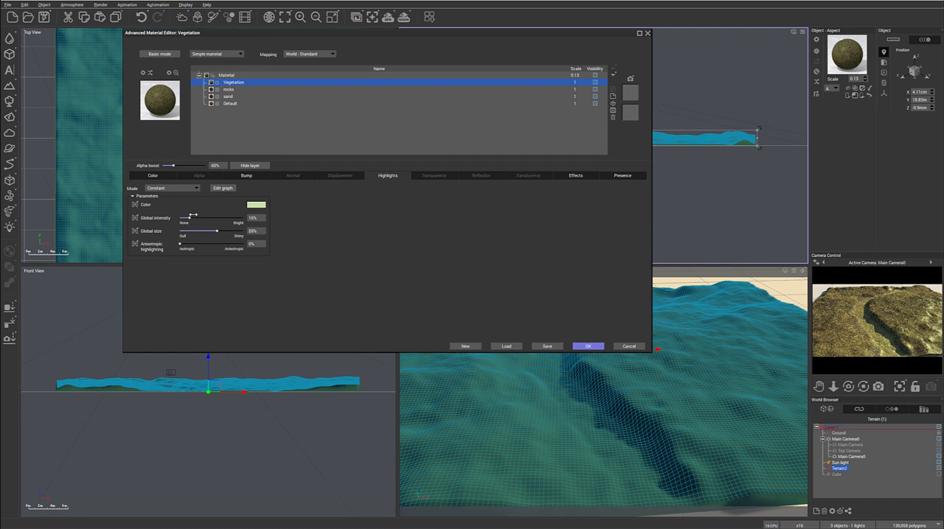
pyautogui.moveTo(194, 218); pyautogui.dragTo(180, 218)
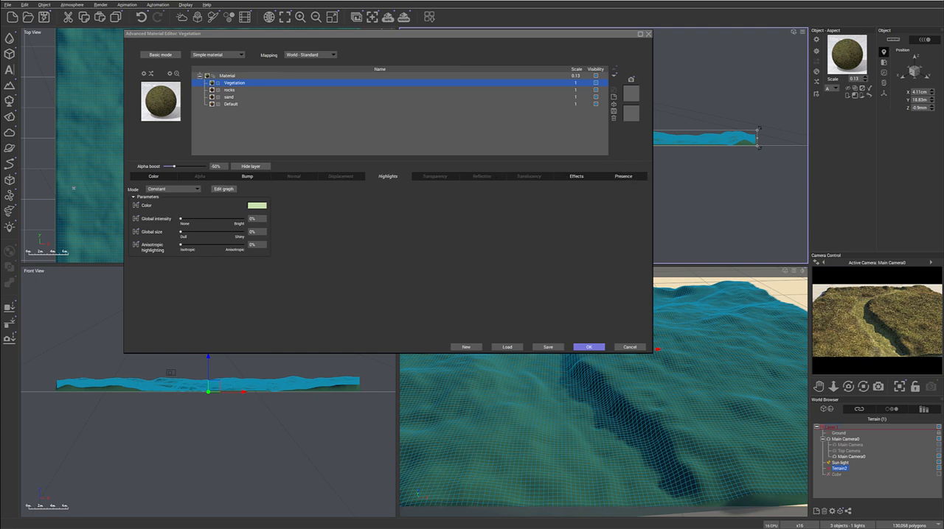
pyautogui.moveTo(171, 166); pyautogui.dragTo(183, 166)
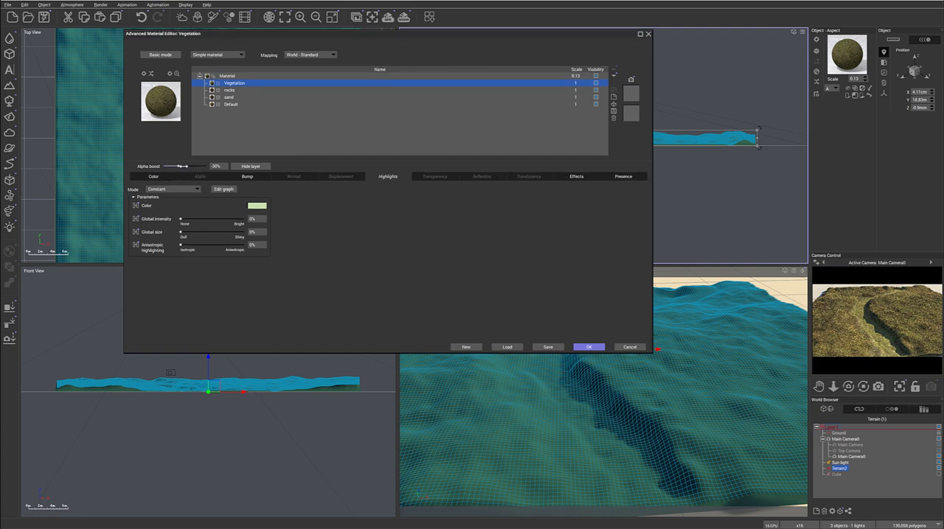
pyautogui.moveTo(180, 166); pyautogui.dragTo(186, 166)
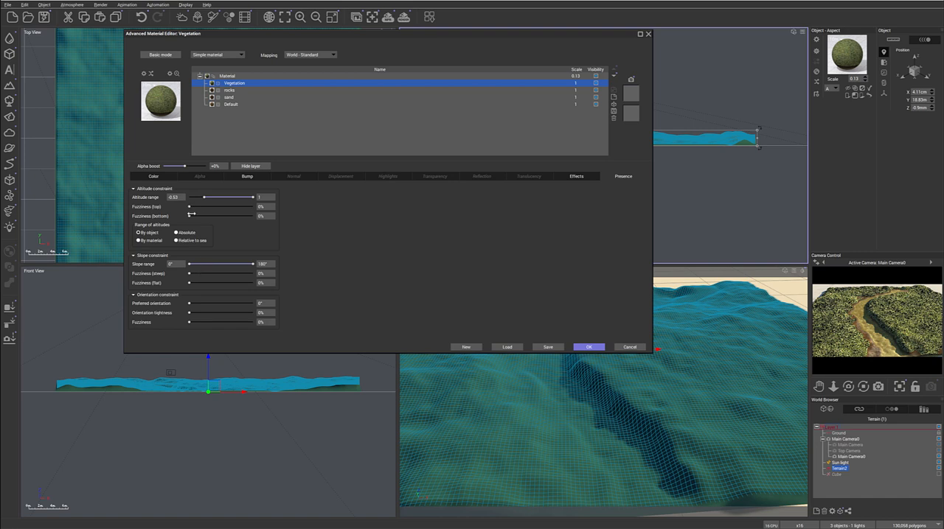
pyautogui.moveTo(190, 216); pyautogui.dragTo(203, 216)
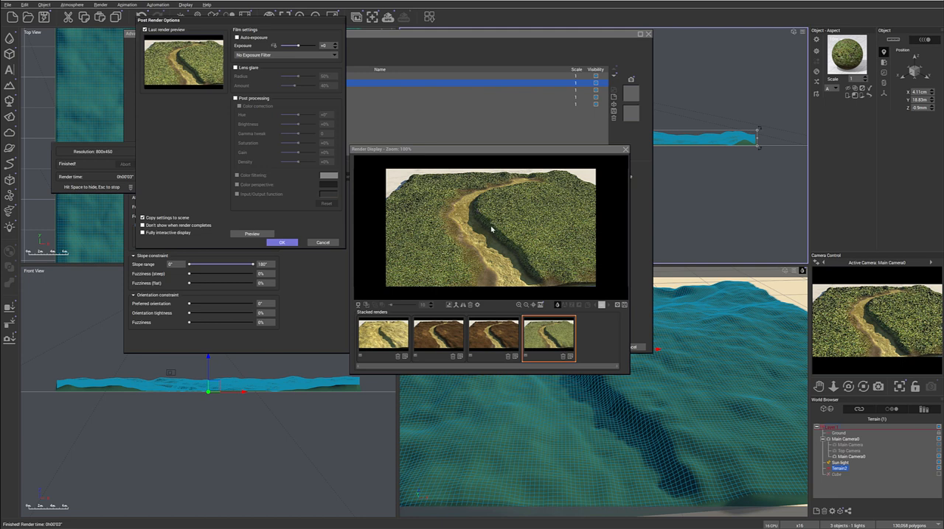
pyautogui.moveTo(561, 208)
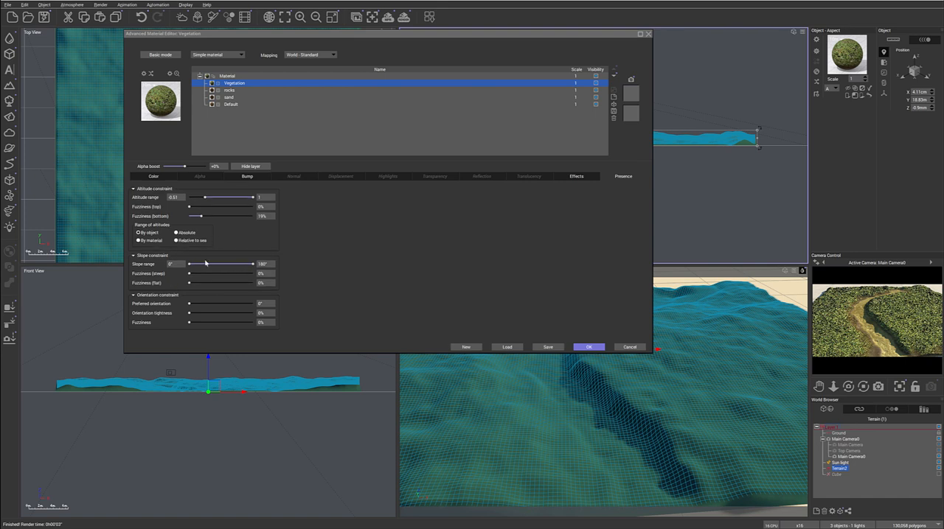
# - Restrict grass to slopes 0–39° with 13% steep fuzziness, then render to check
pyautogui.moveTo(252, 264); pyautogui.dragTo(203, 264)
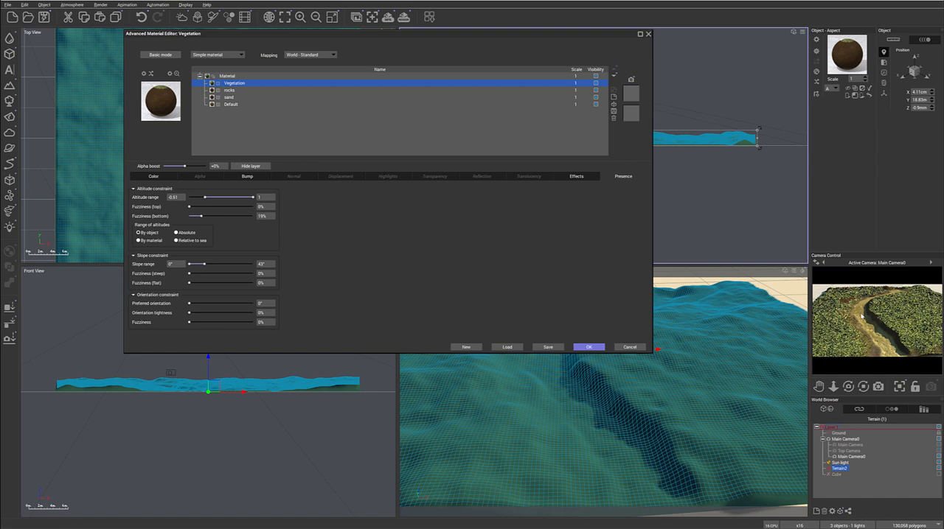
pyautogui.moveTo(871, 316)
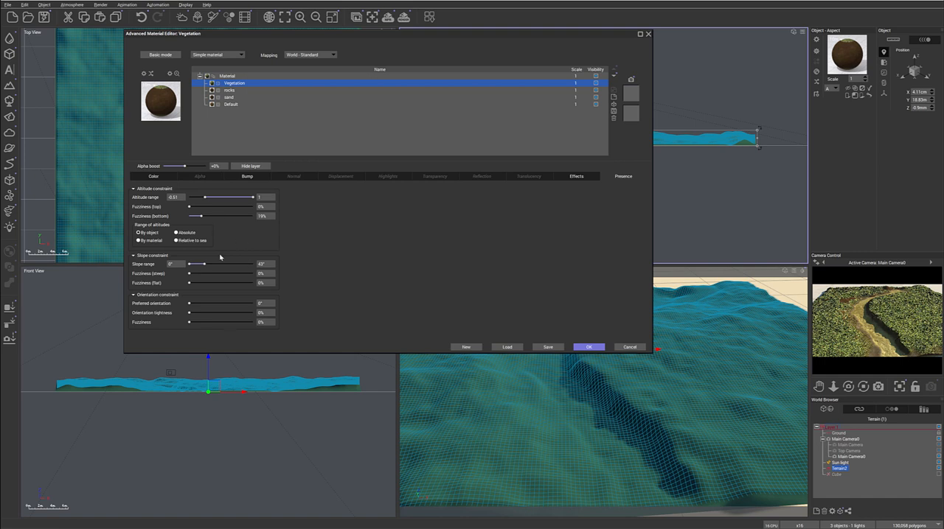
pyautogui.moveTo(207, 264); pyautogui.dragTo(214, 264)
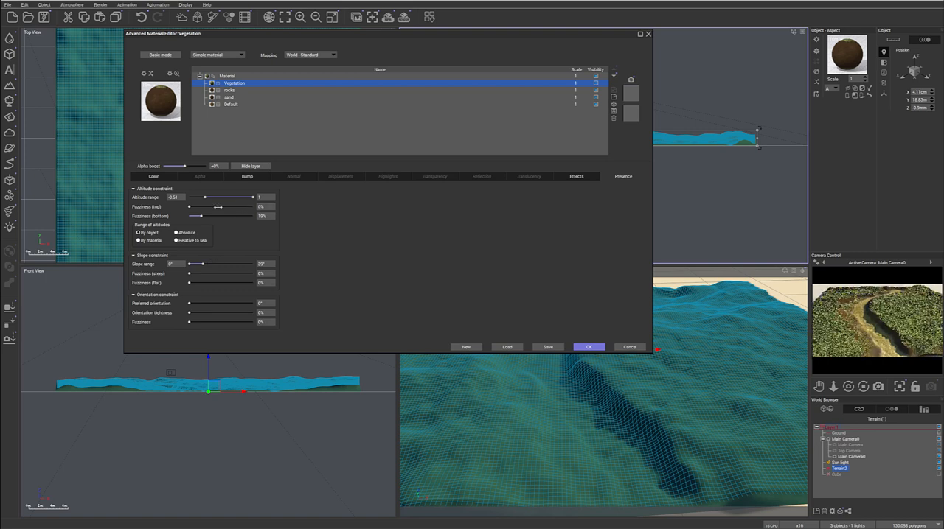
pyautogui.moveTo(190, 274)
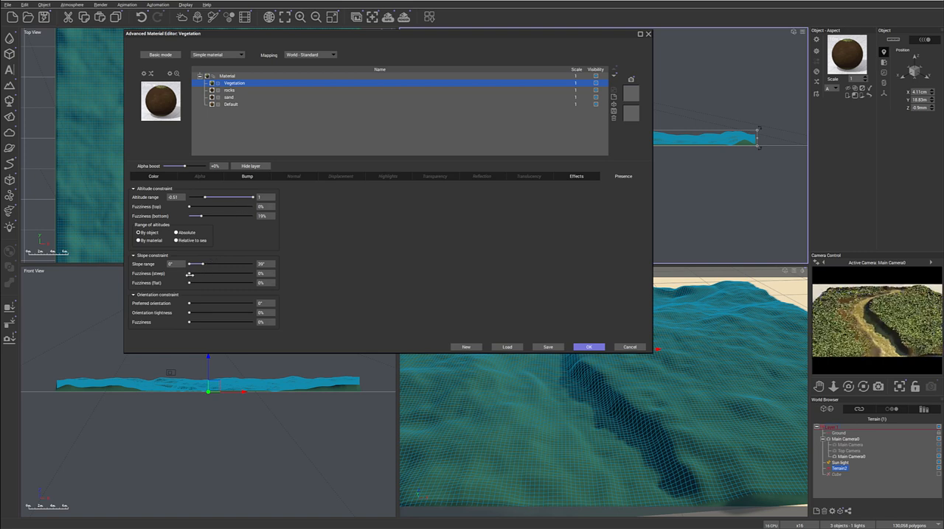
pyautogui.moveTo(189, 273); pyautogui.dragTo(198, 274)
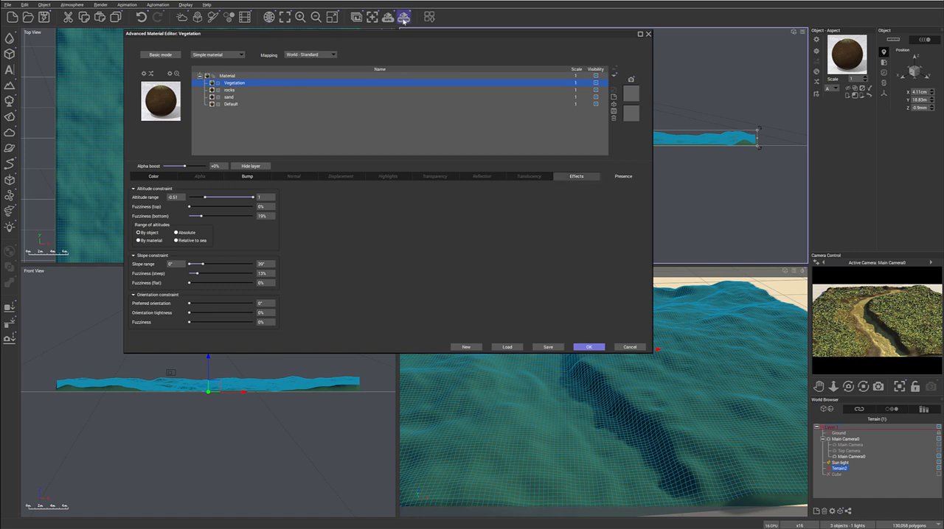
pyautogui.click(404, 17)
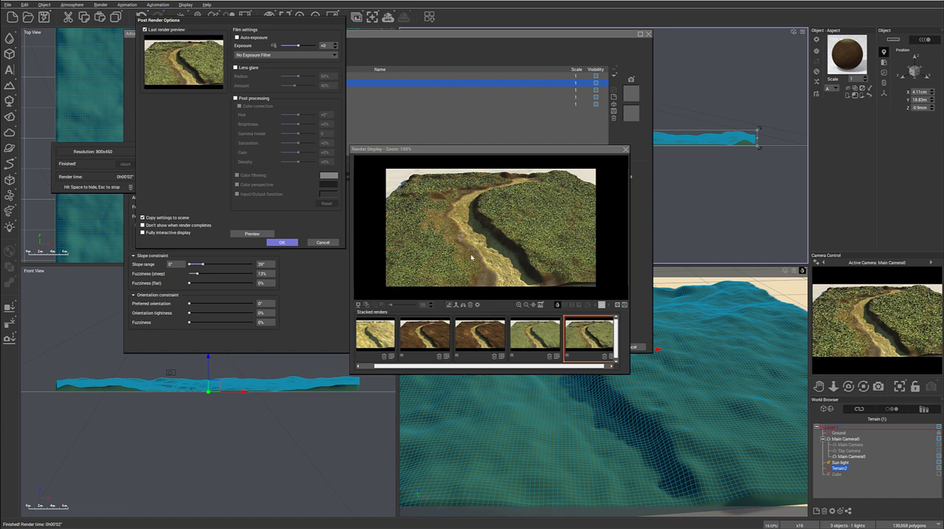
pyautogui.moveTo(517, 250)
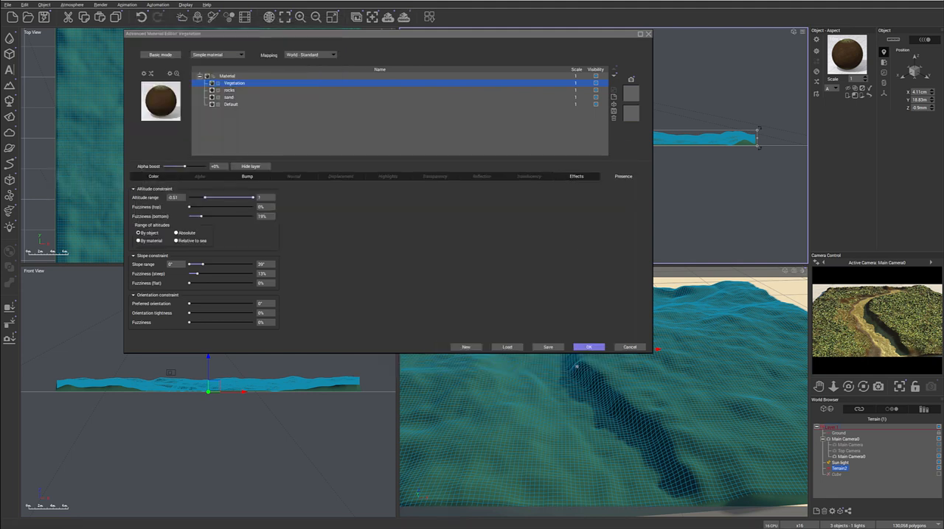
# - Accept the vegetation material, render from the main camera, and close the render result
pyautogui.click(588, 347)
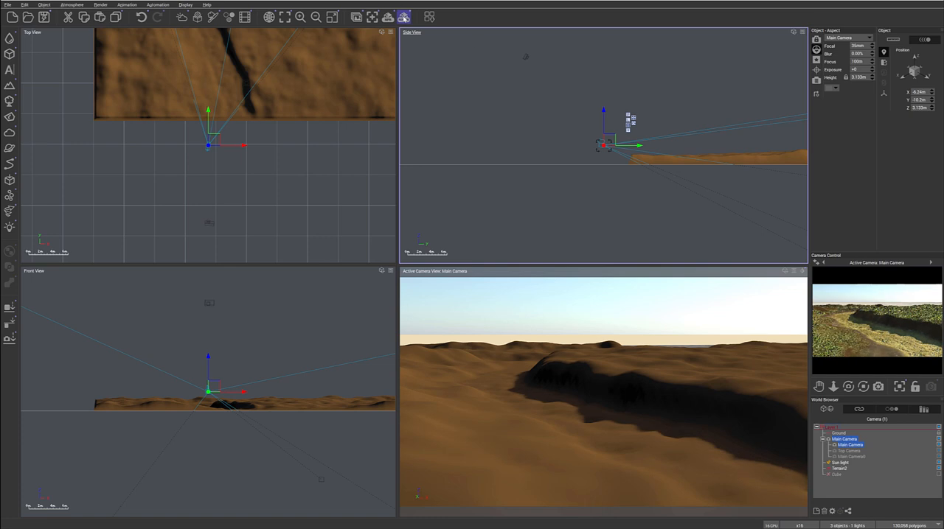
pyautogui.click(403, 16)
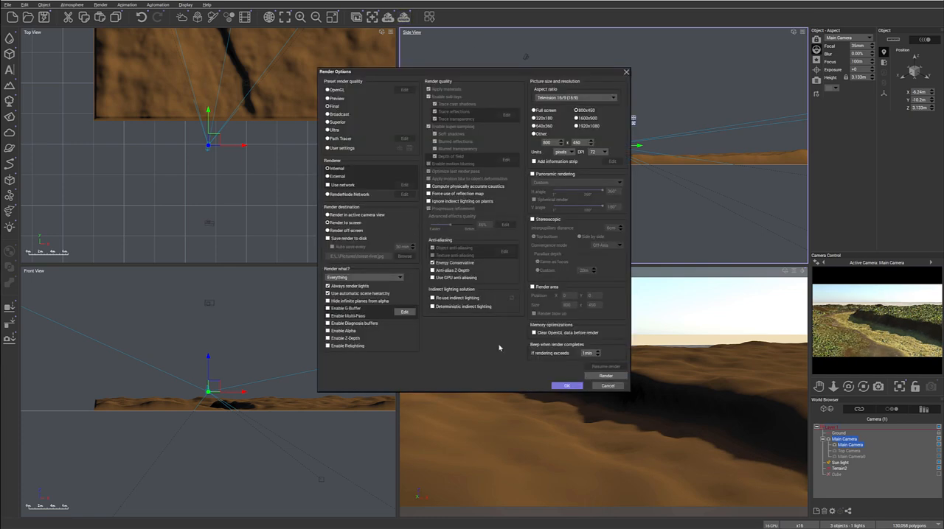
pyautogui.click(605, 376)
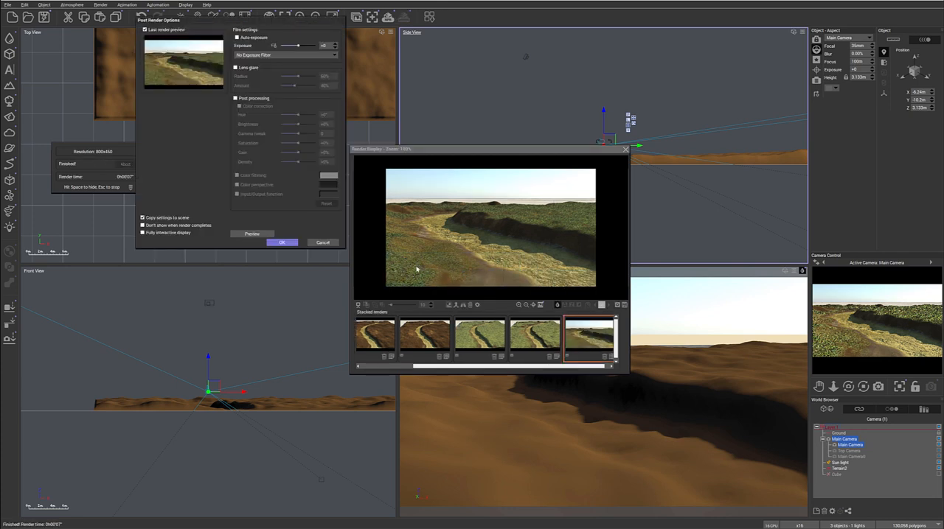
pyautogui.moveTo(422, 219)
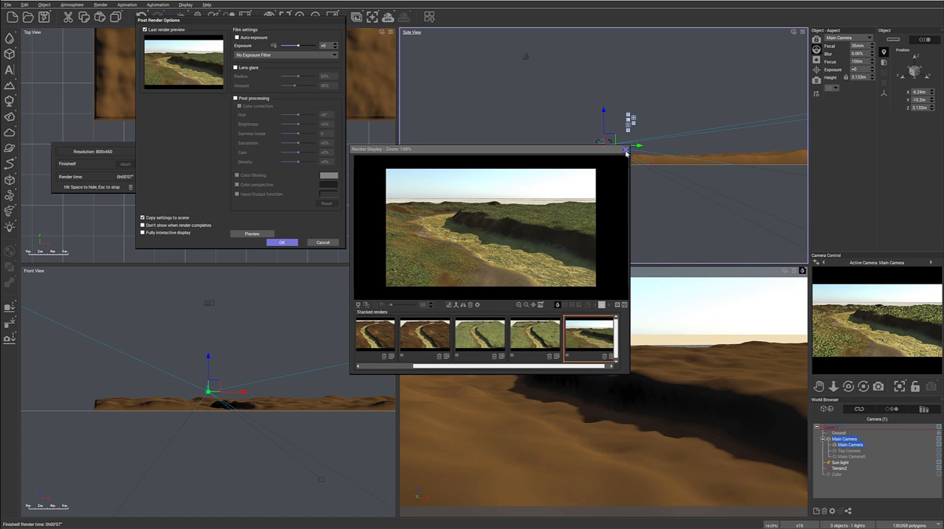
pyautogui.click(625, 150)
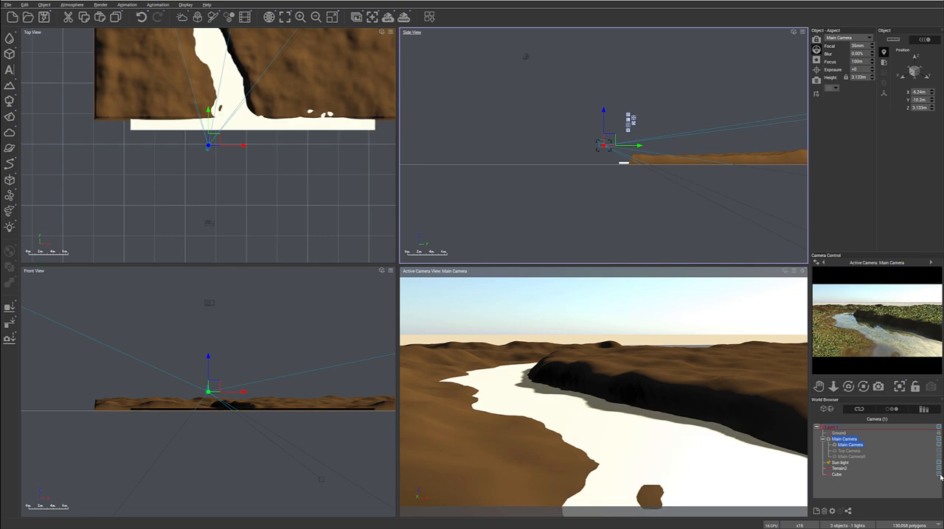
# - Render the main camera view with water filling the river channel
pyautogui.click(404, 16)
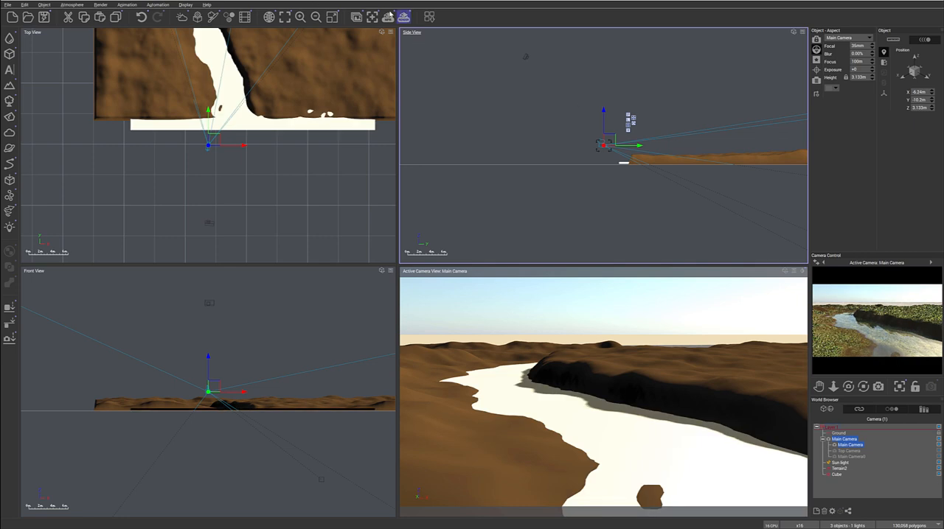
pyautogui.click(403, 16)
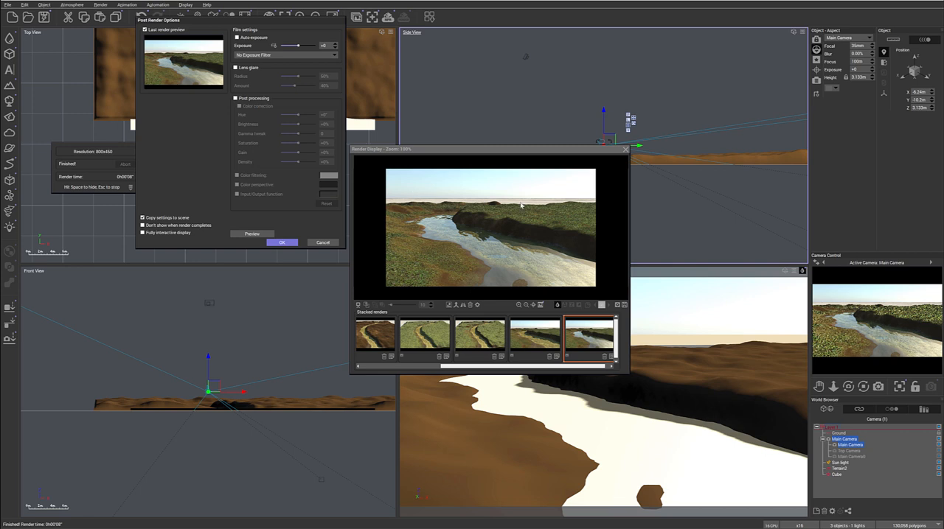
pyautogui.moveTo(410, 219)
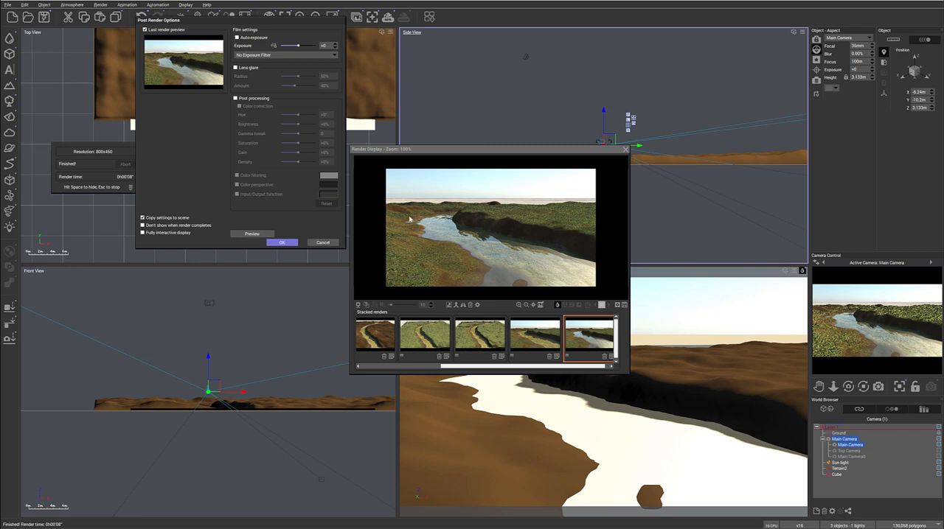
pyautogui.moveTo(483, 222)
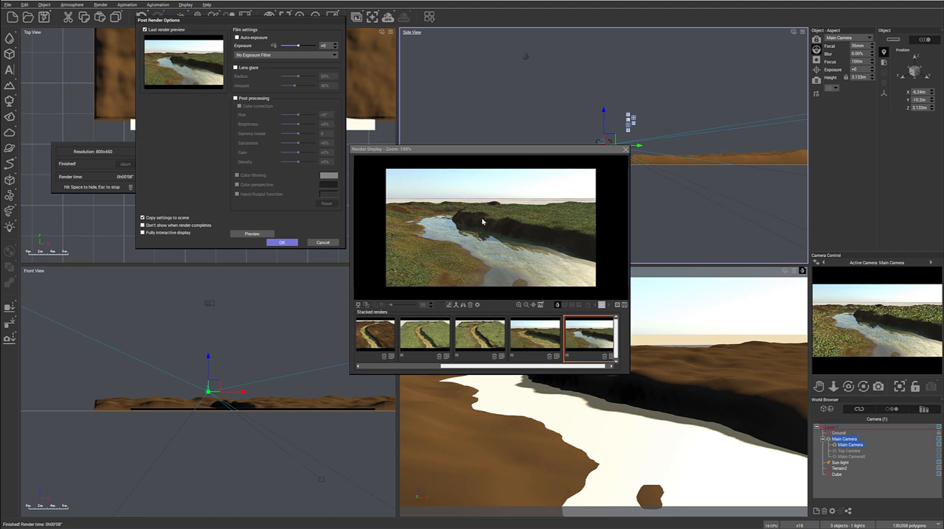
pyautogui.moveTo(413, 225)
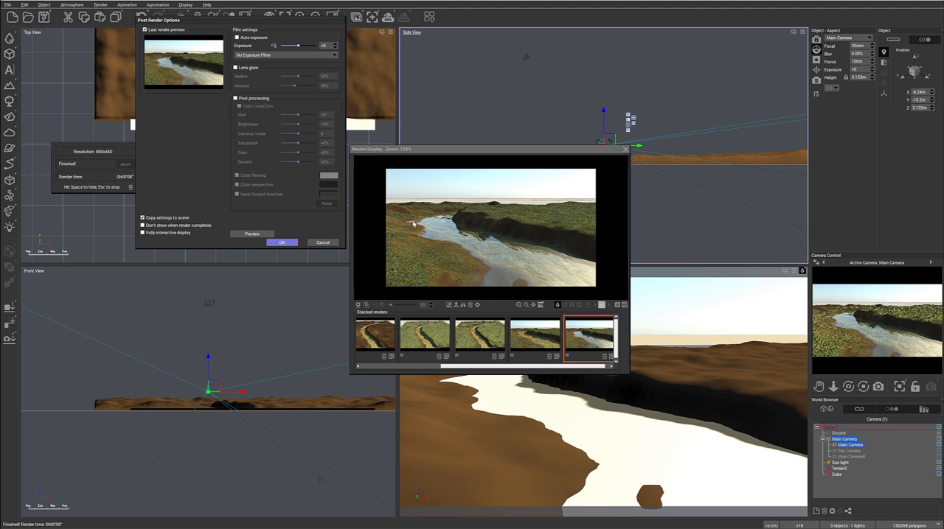
pyautogui.moveTo(380, 281)
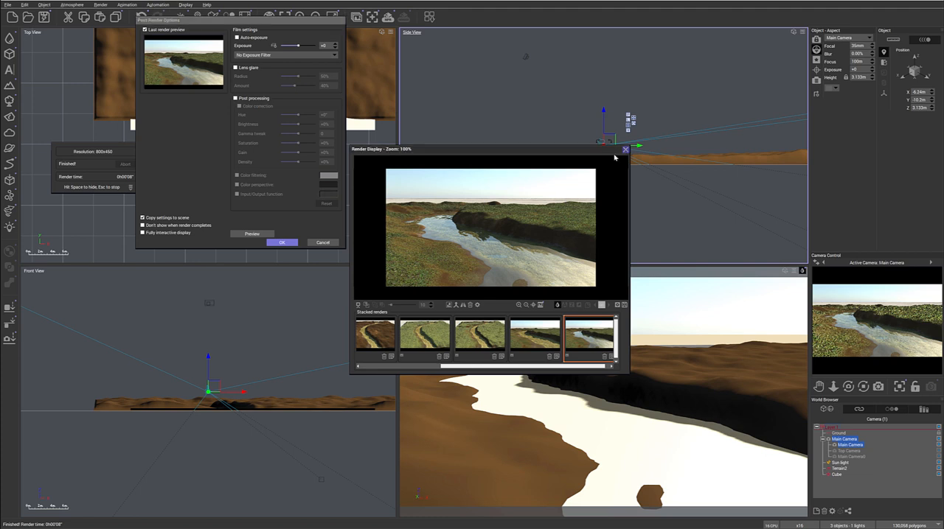
# - Close the Render Display window showing the water render
pyautogui.click(625, 150)
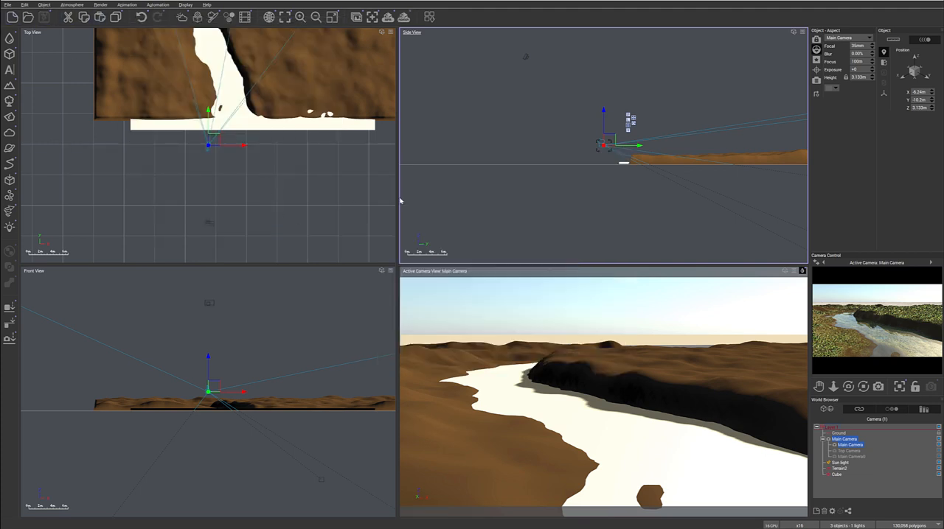
pyautogui.moveTo(463, 214)
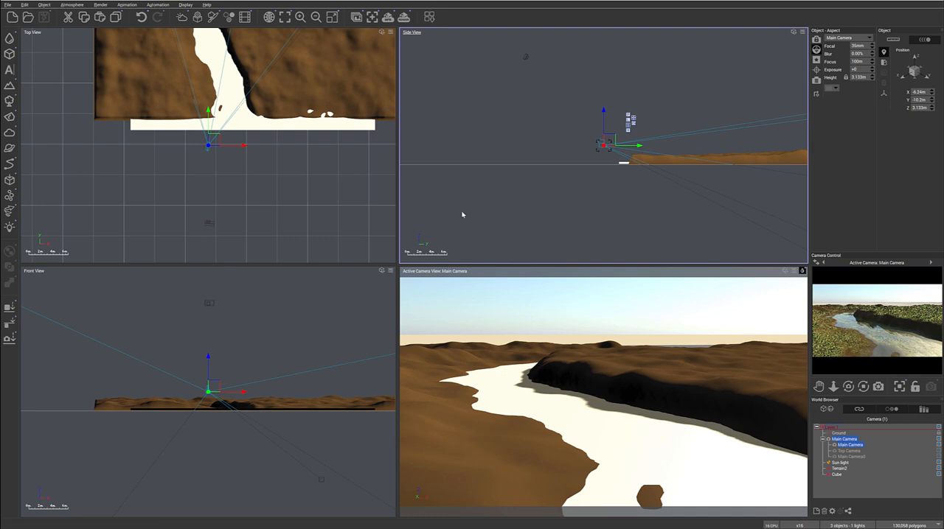
pyautogui.moveTo(339, 153)
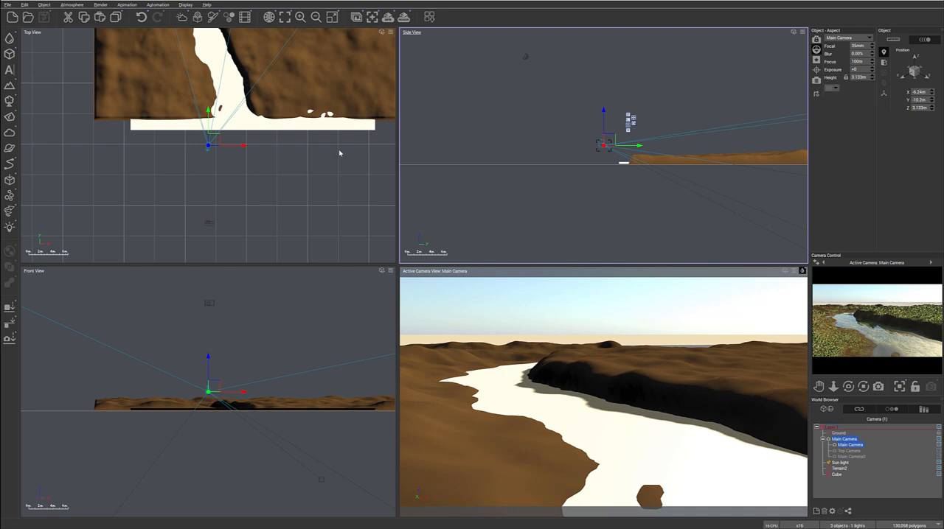